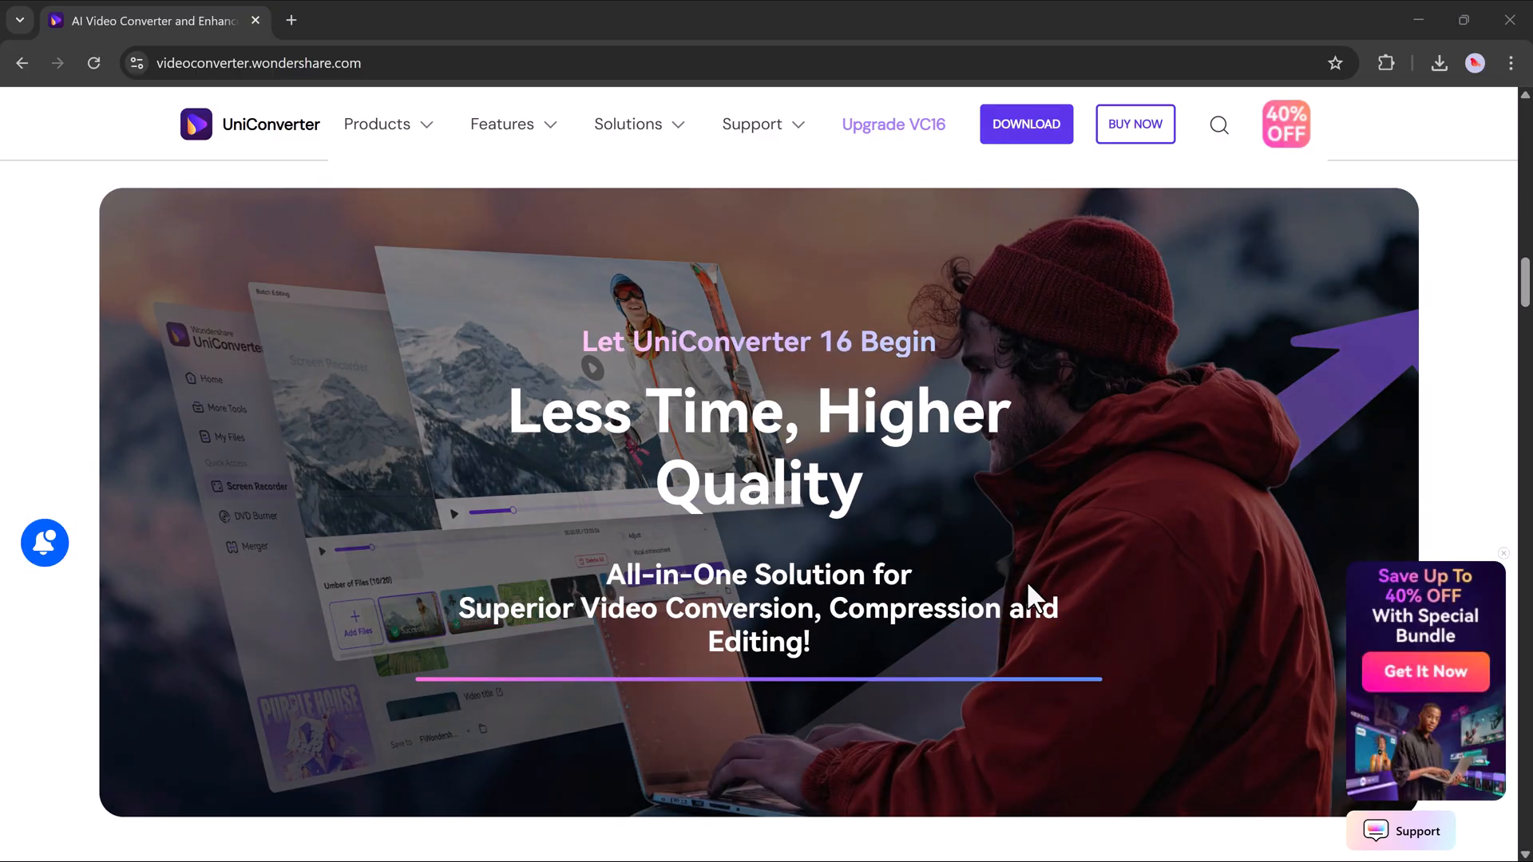
Scroll the Home page, then view the Video and then the Audio tool cards
scroll("down", 3)
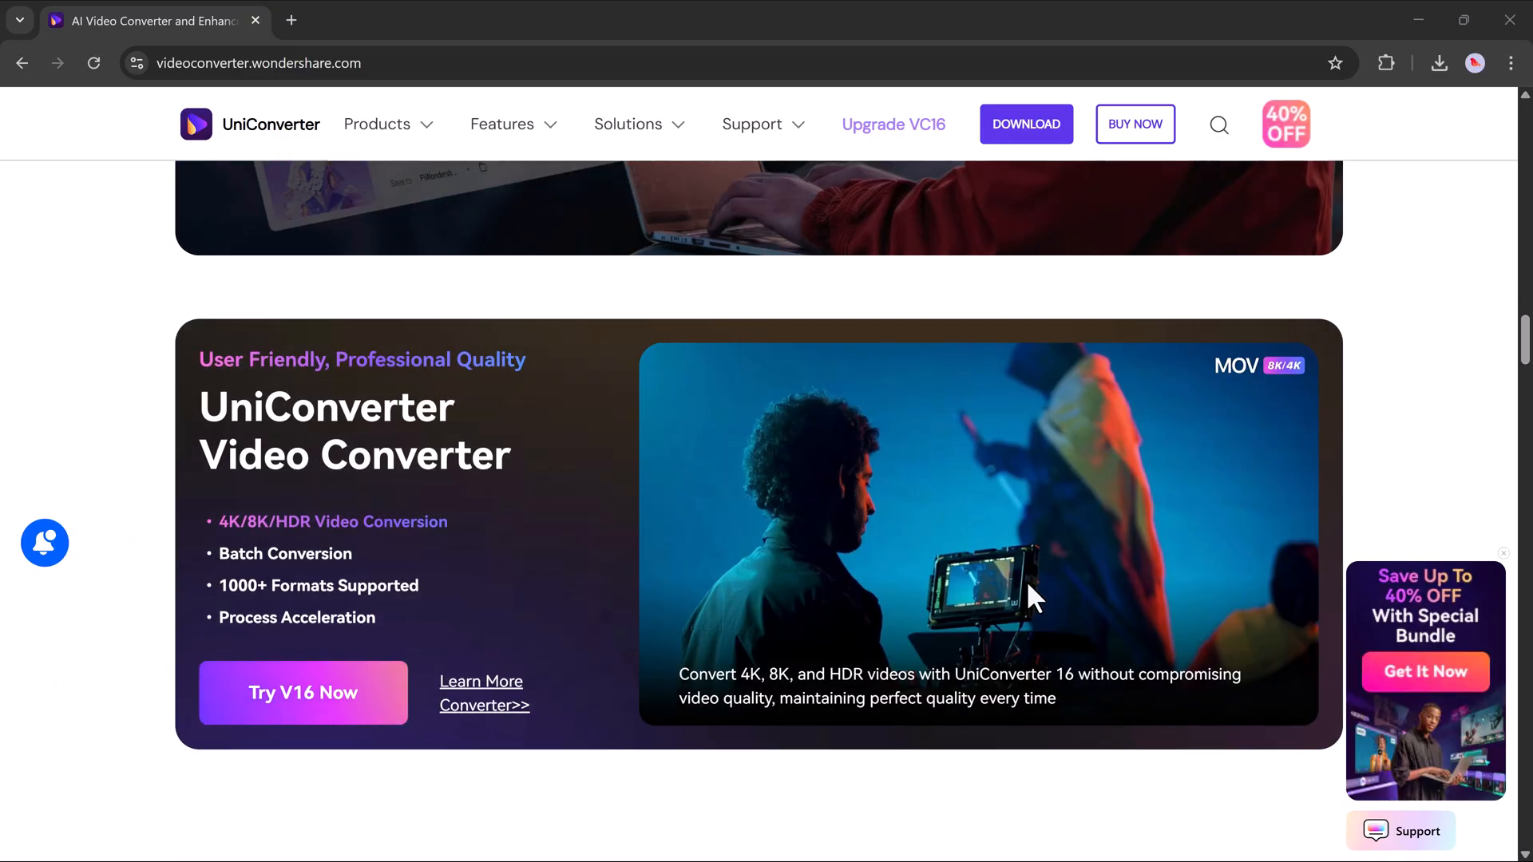
scroll("down", 3)
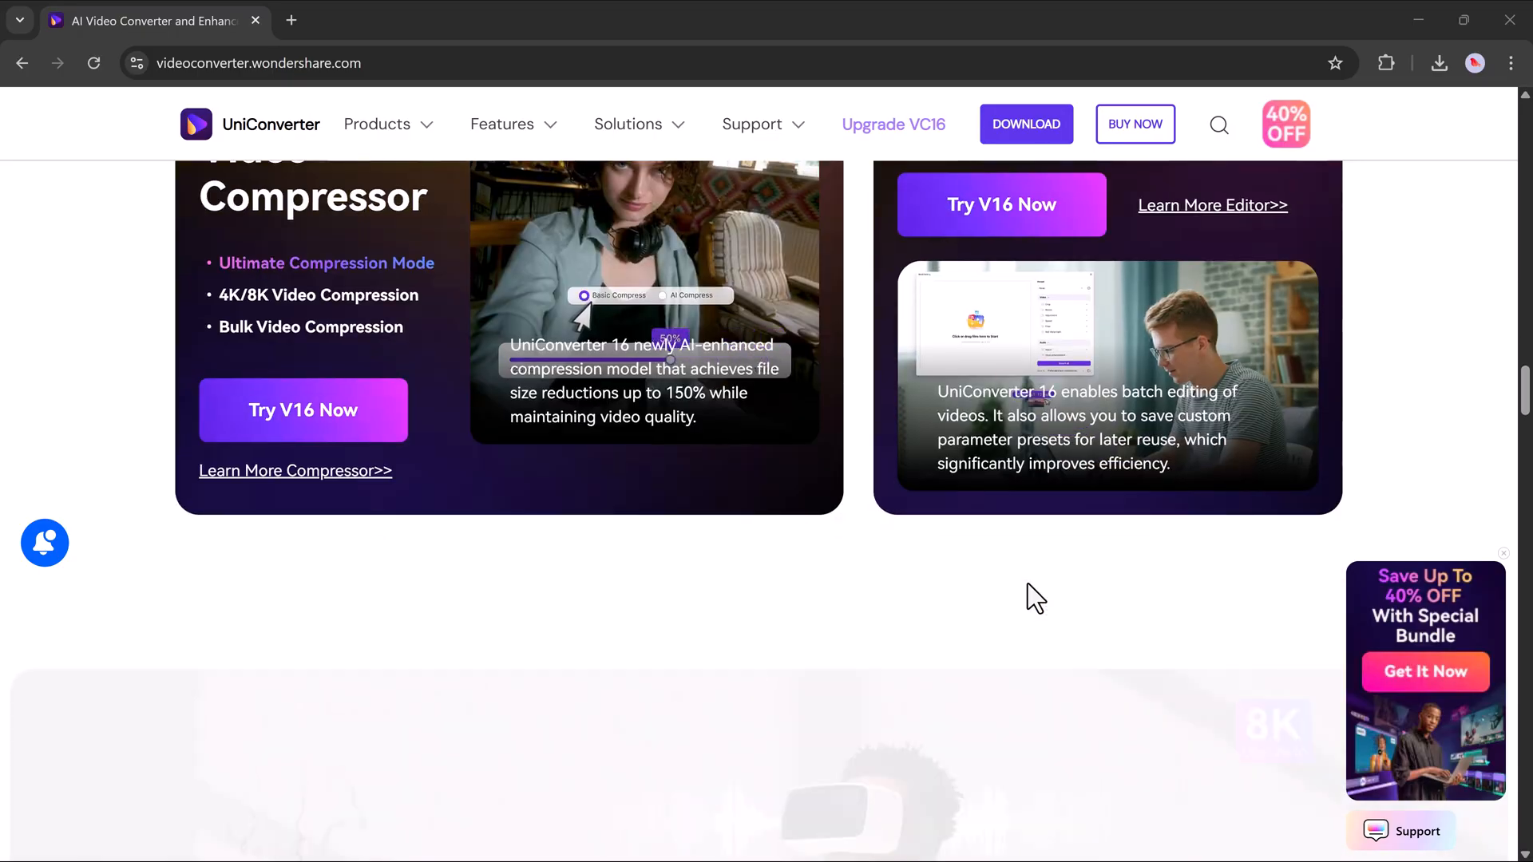
scroll("down", 3)
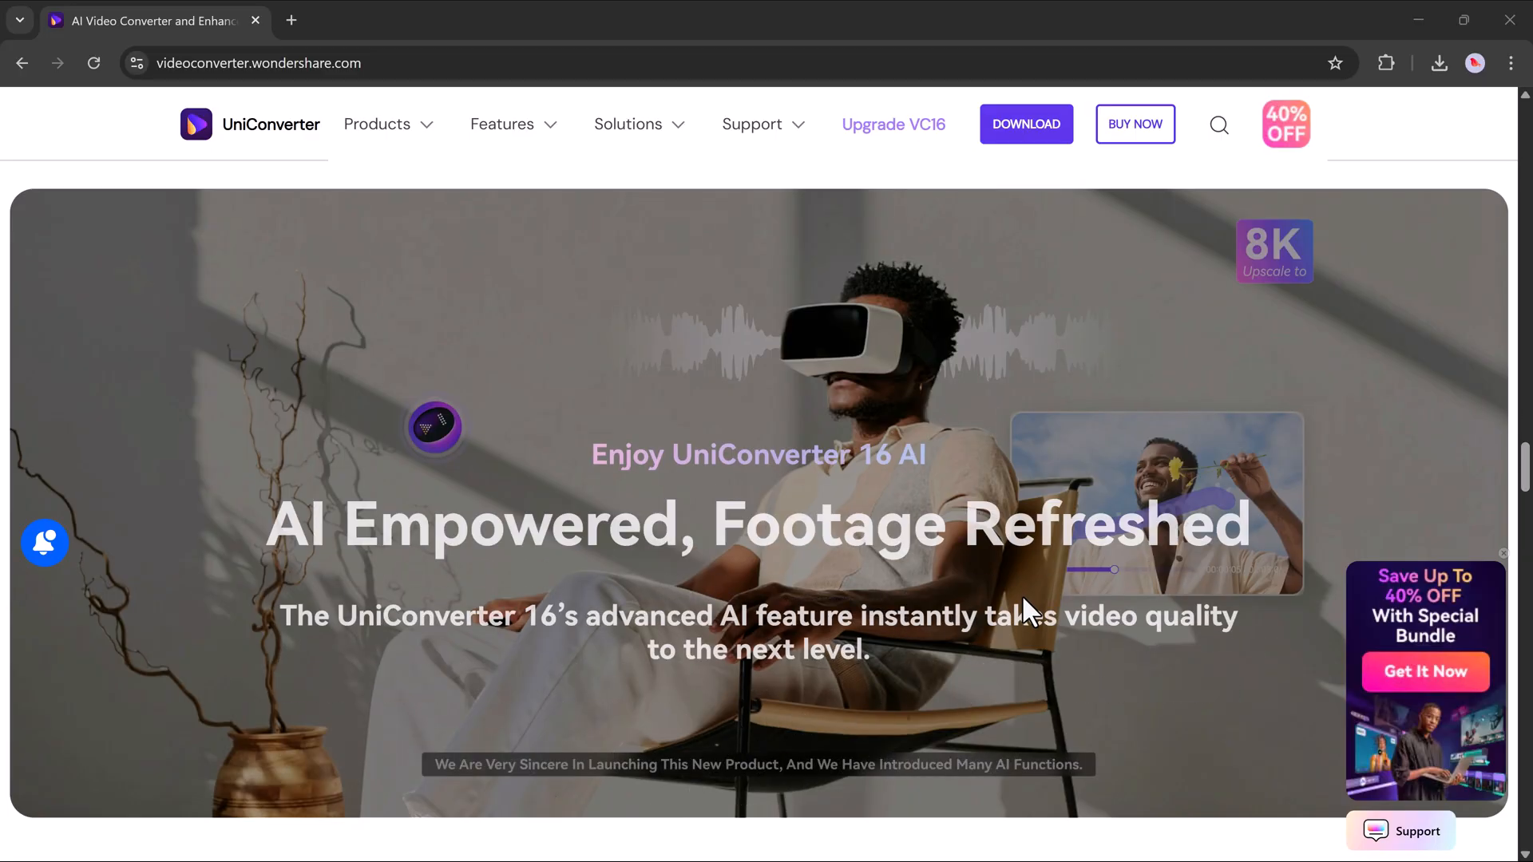
scroll("down", 3)
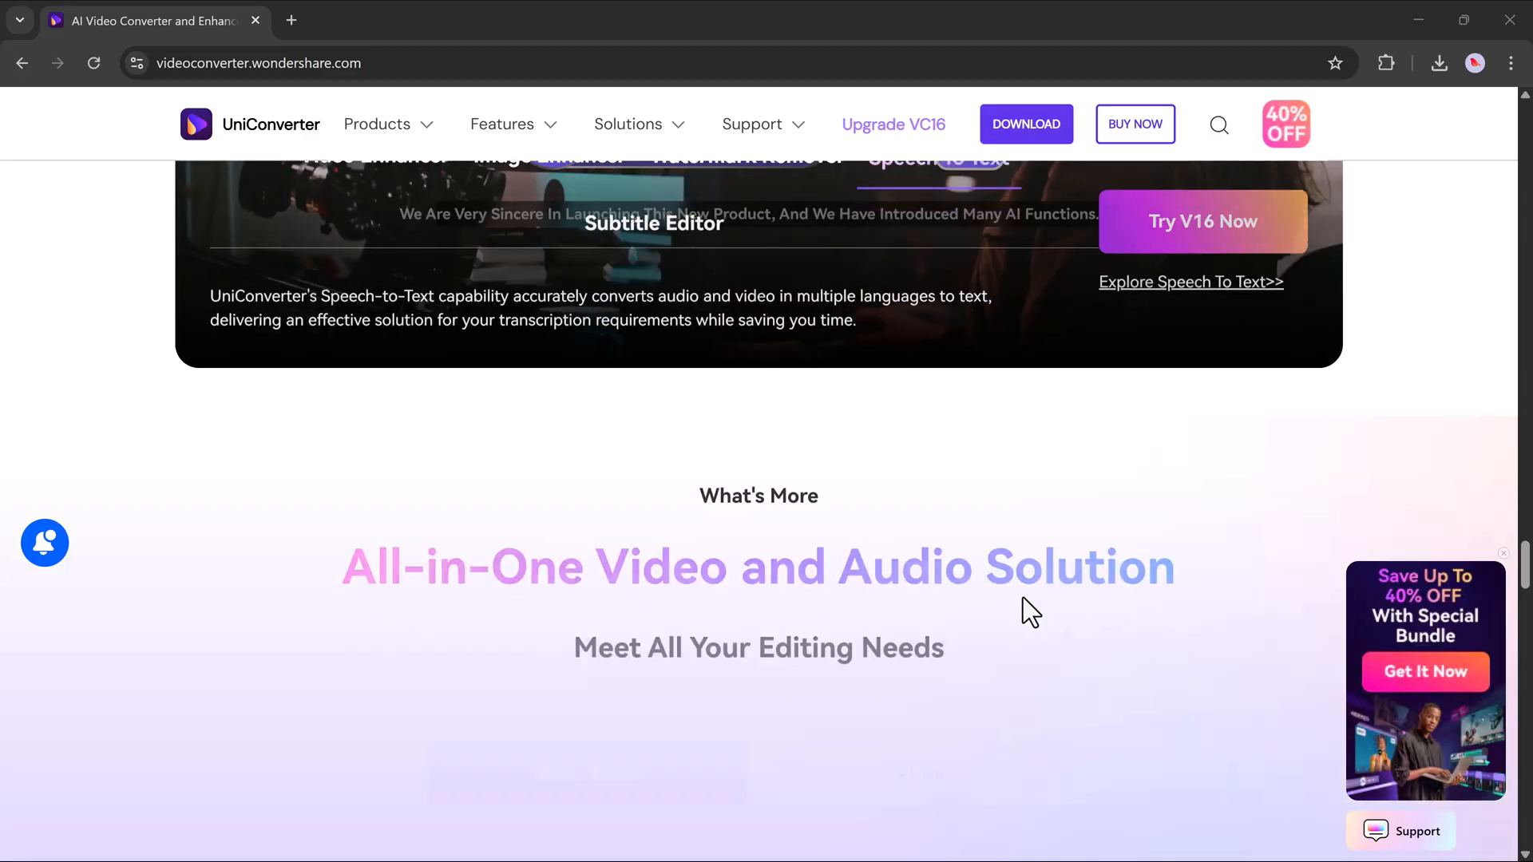
scroll("down", 3)
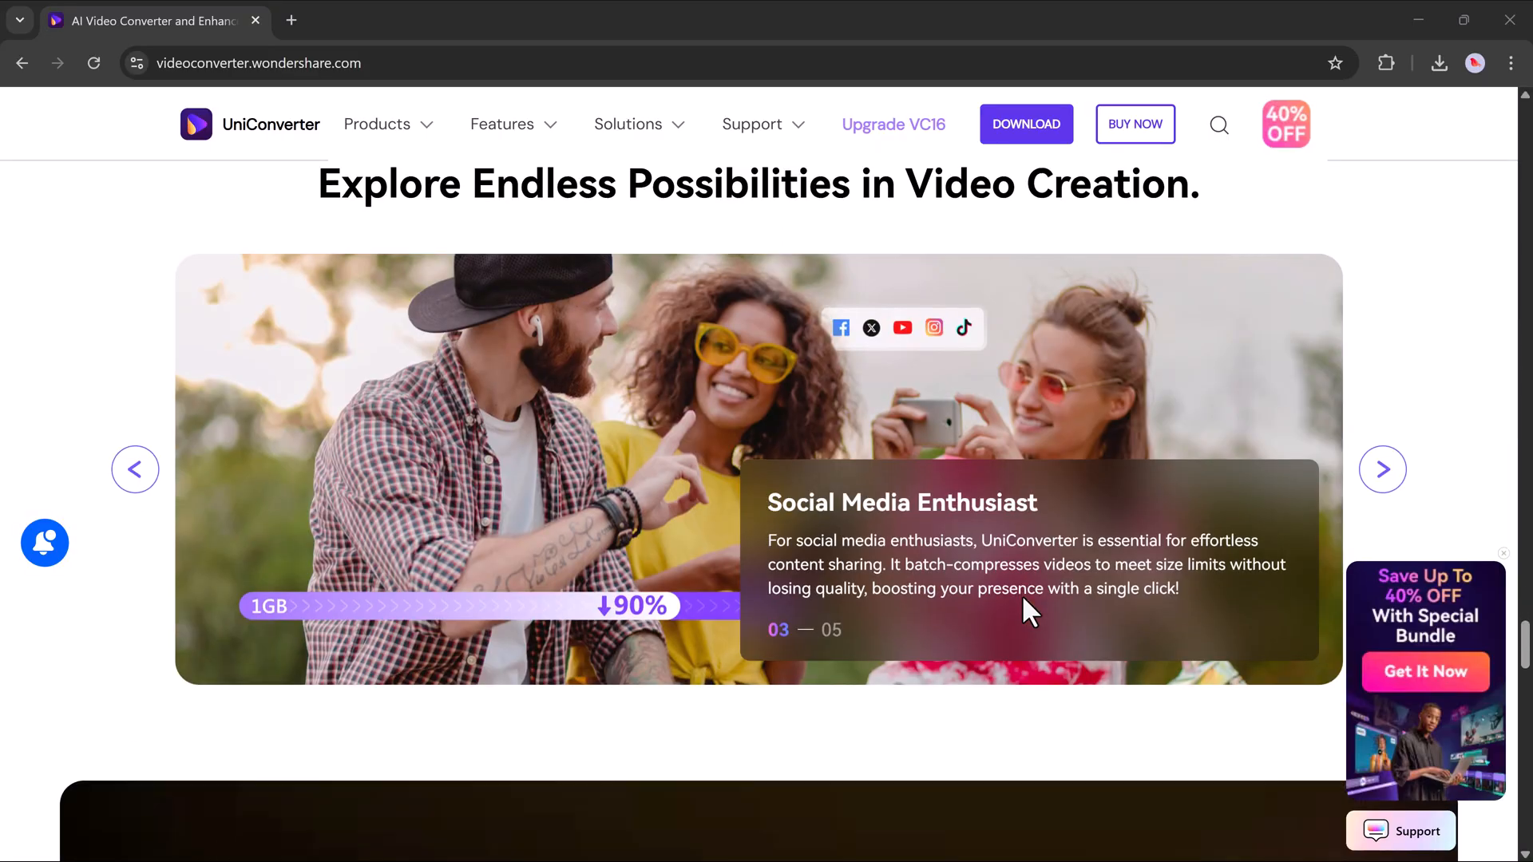
scroll("down", 3)
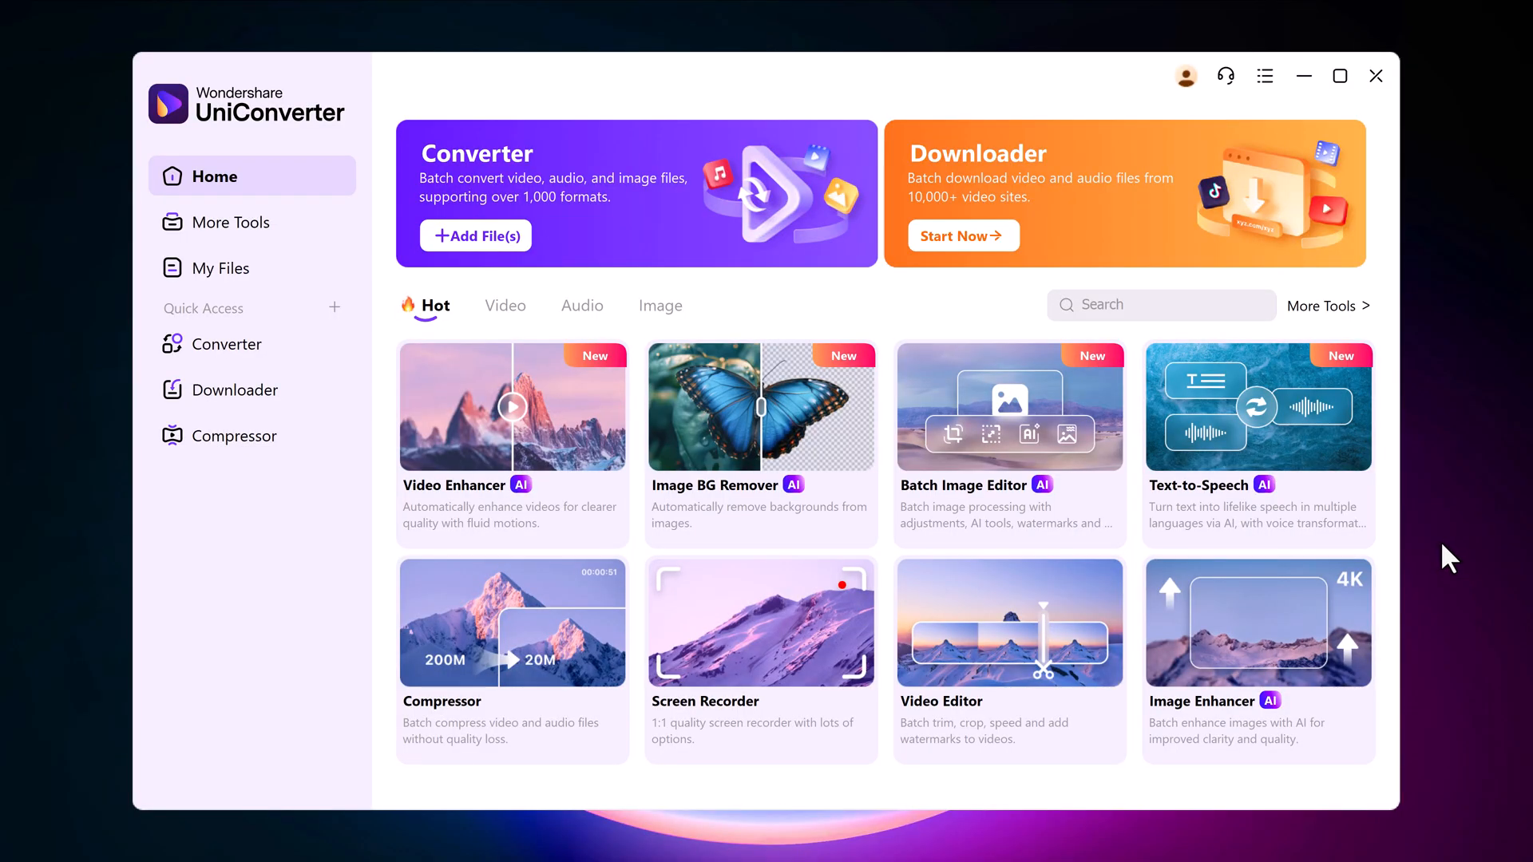
mouse_move(591, 202)
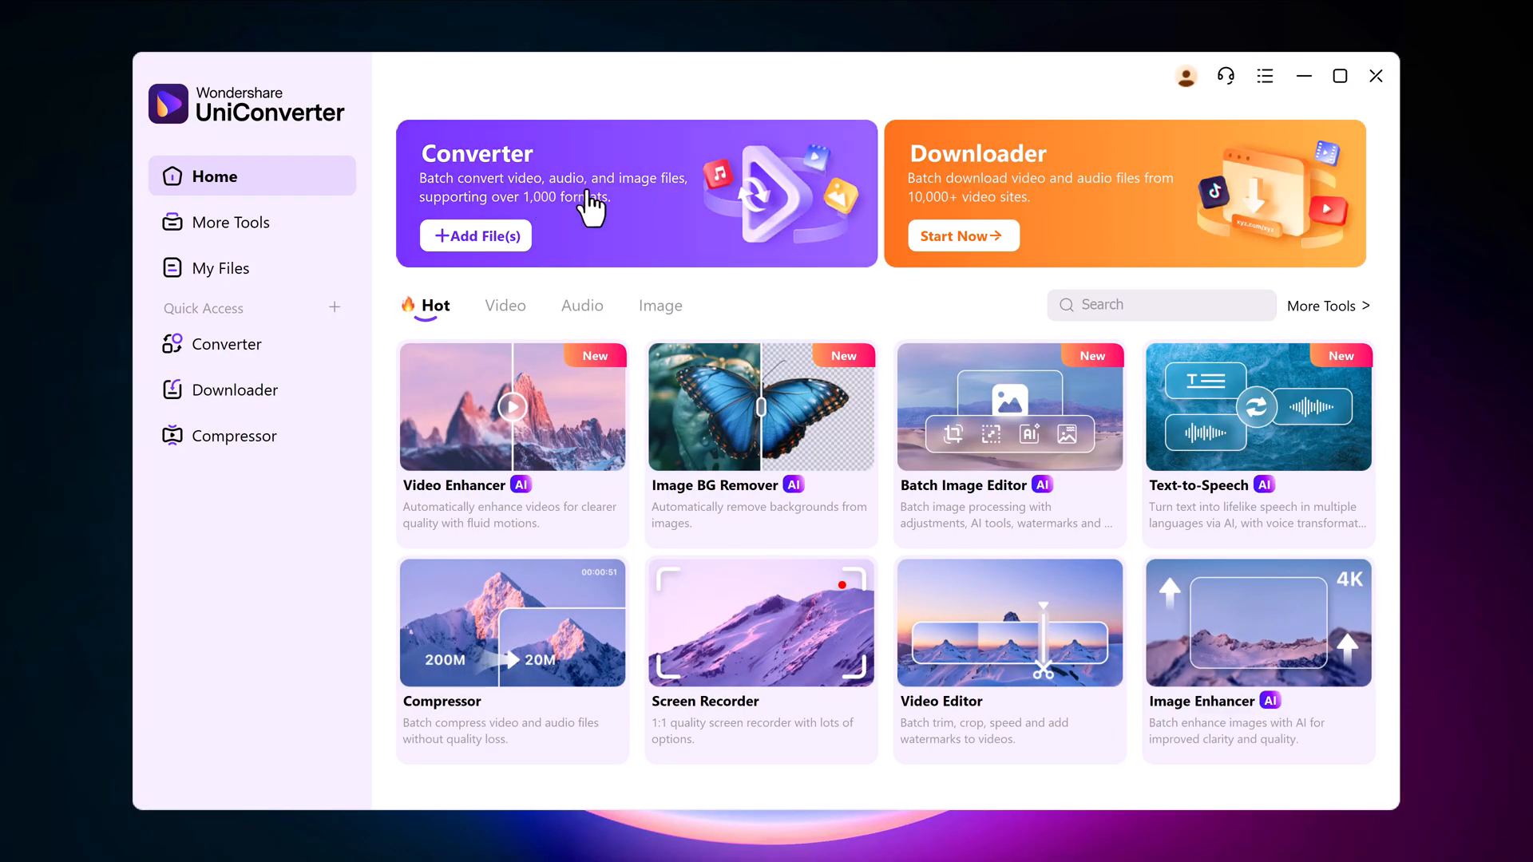
mouse_move(1088, 210)
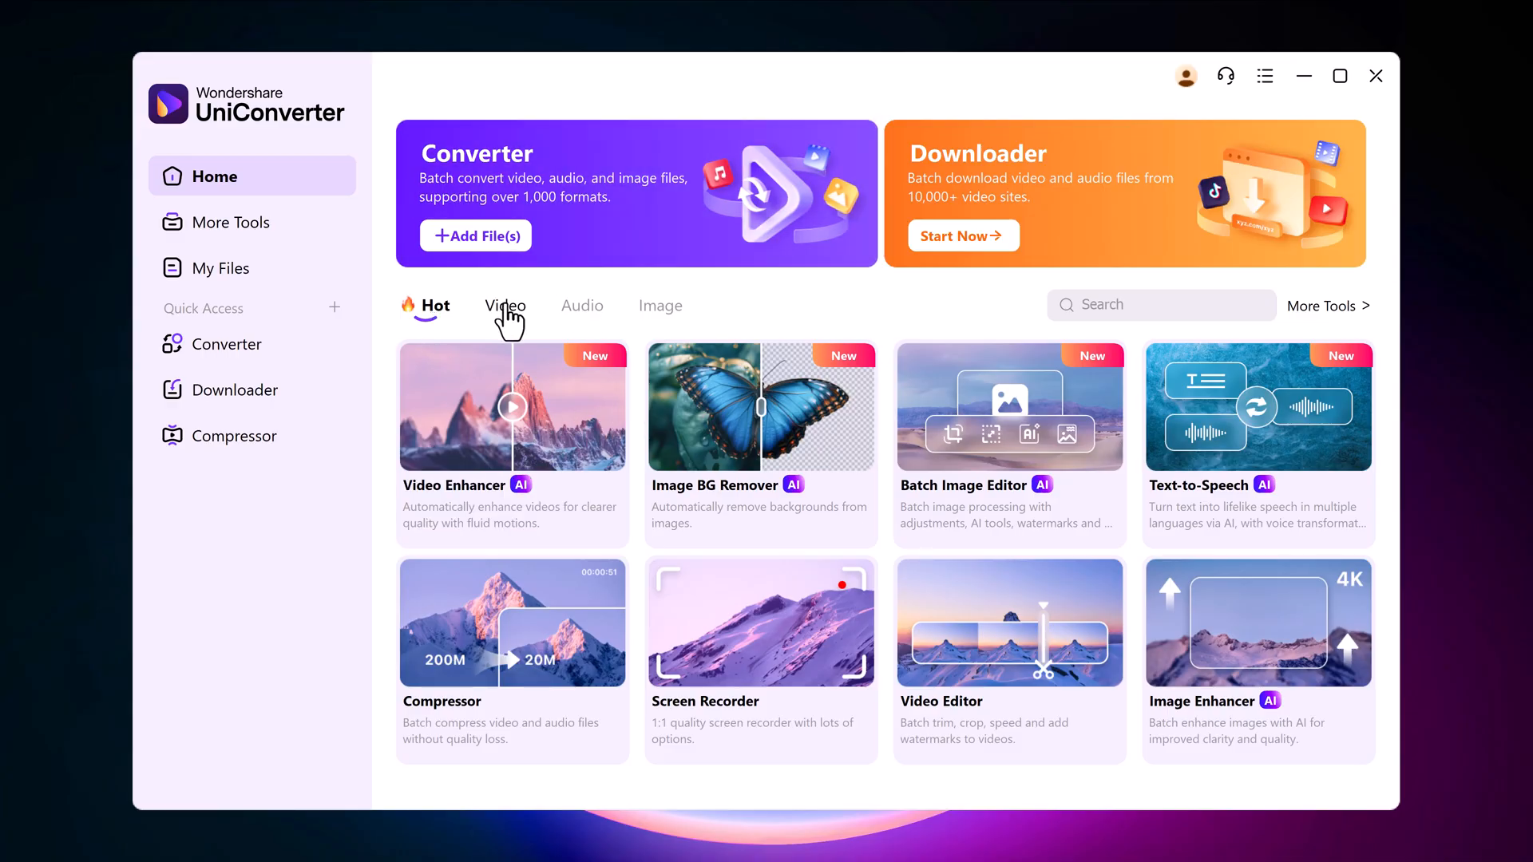
left_click(505, 305)
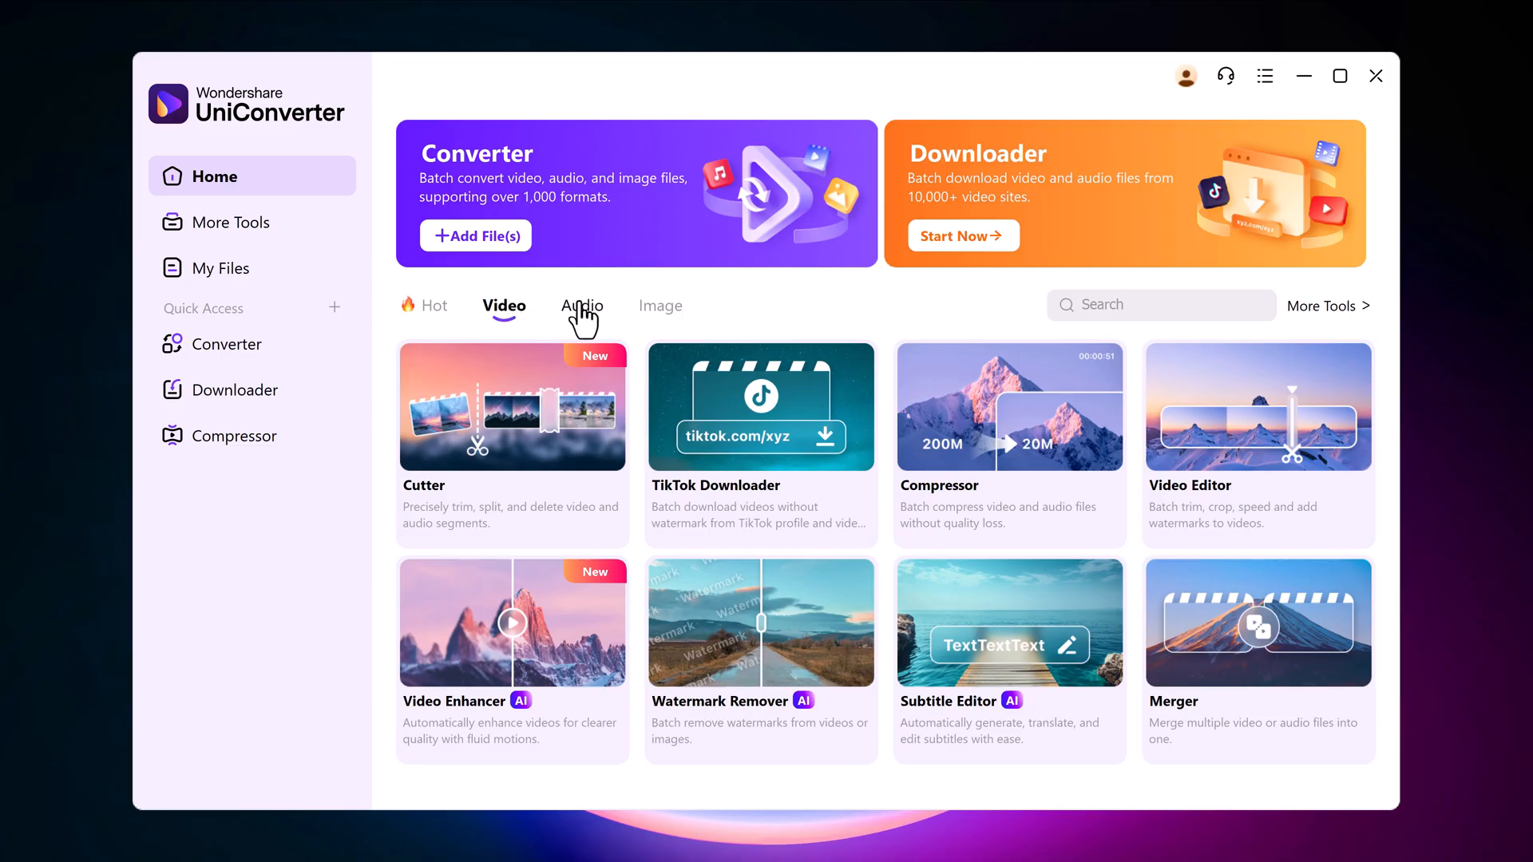
left_click(582, 305)
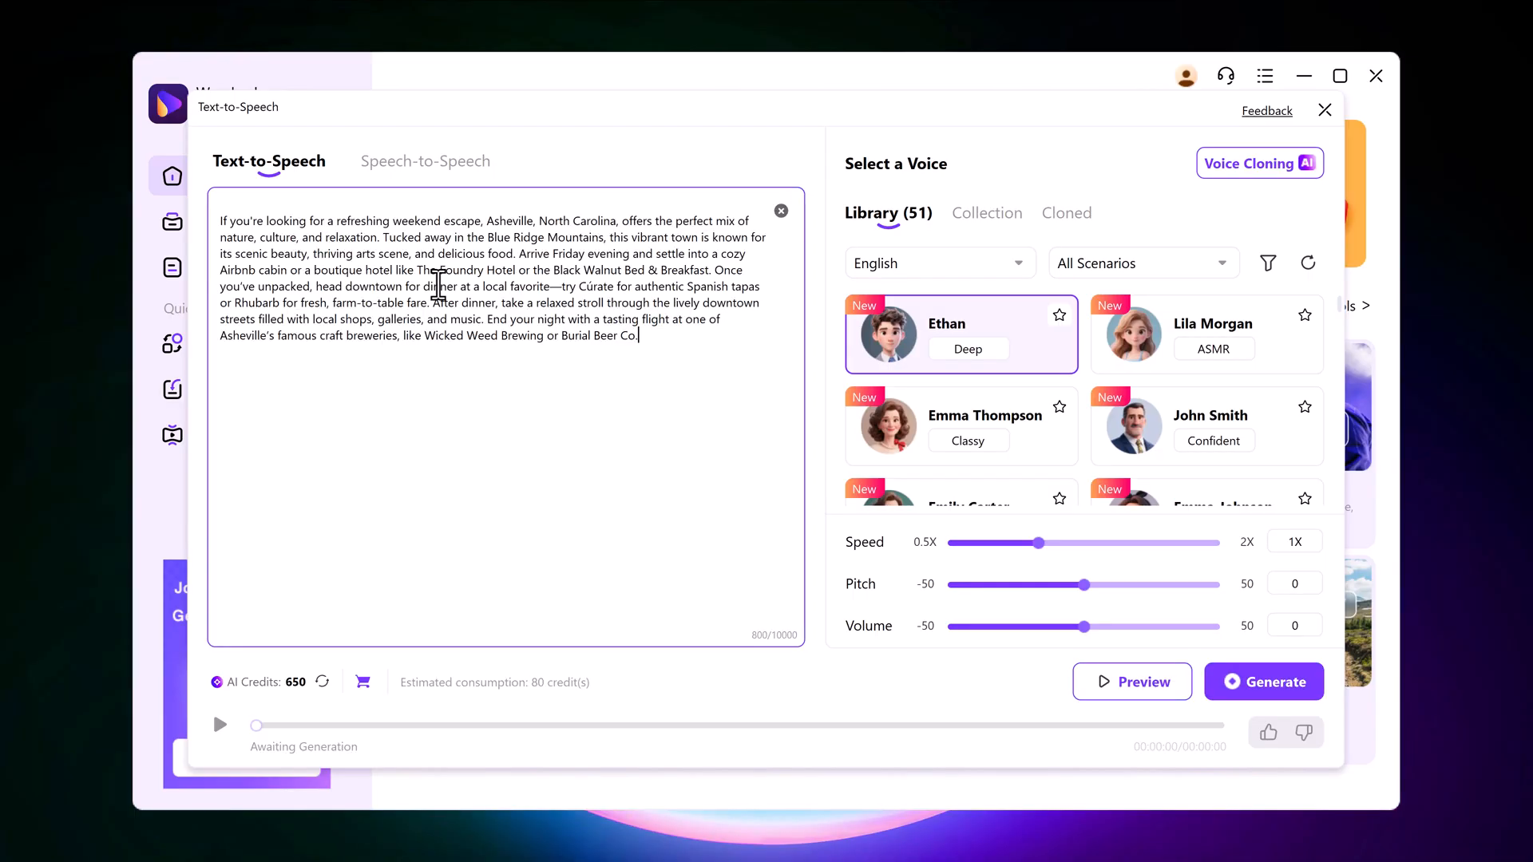
mouse_move(495, 406)
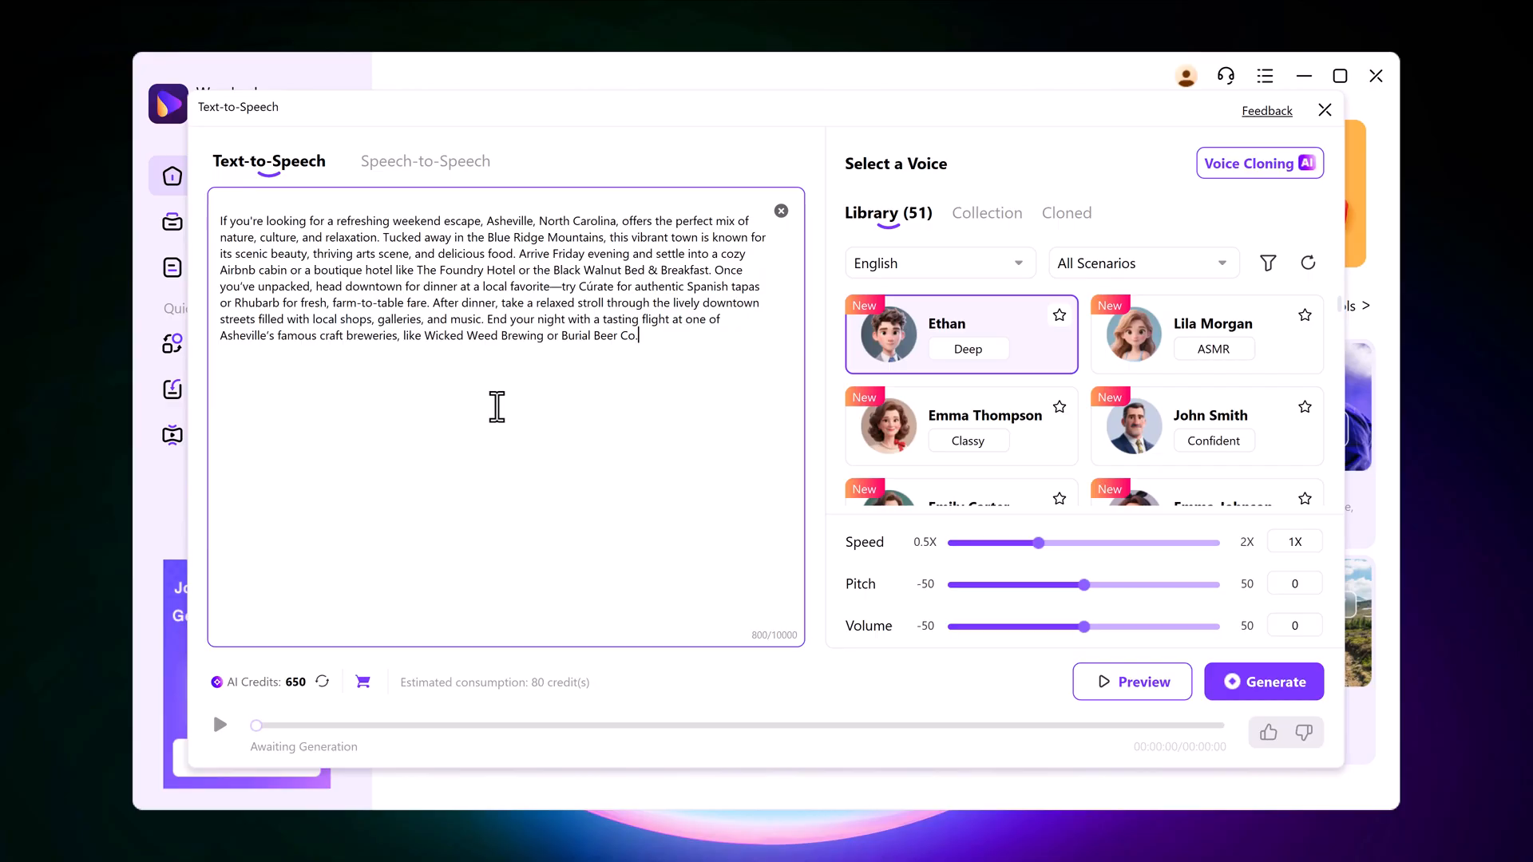
Edit the Asheville travel passage and choose the Narration voice scenario
left_click(937, 262)
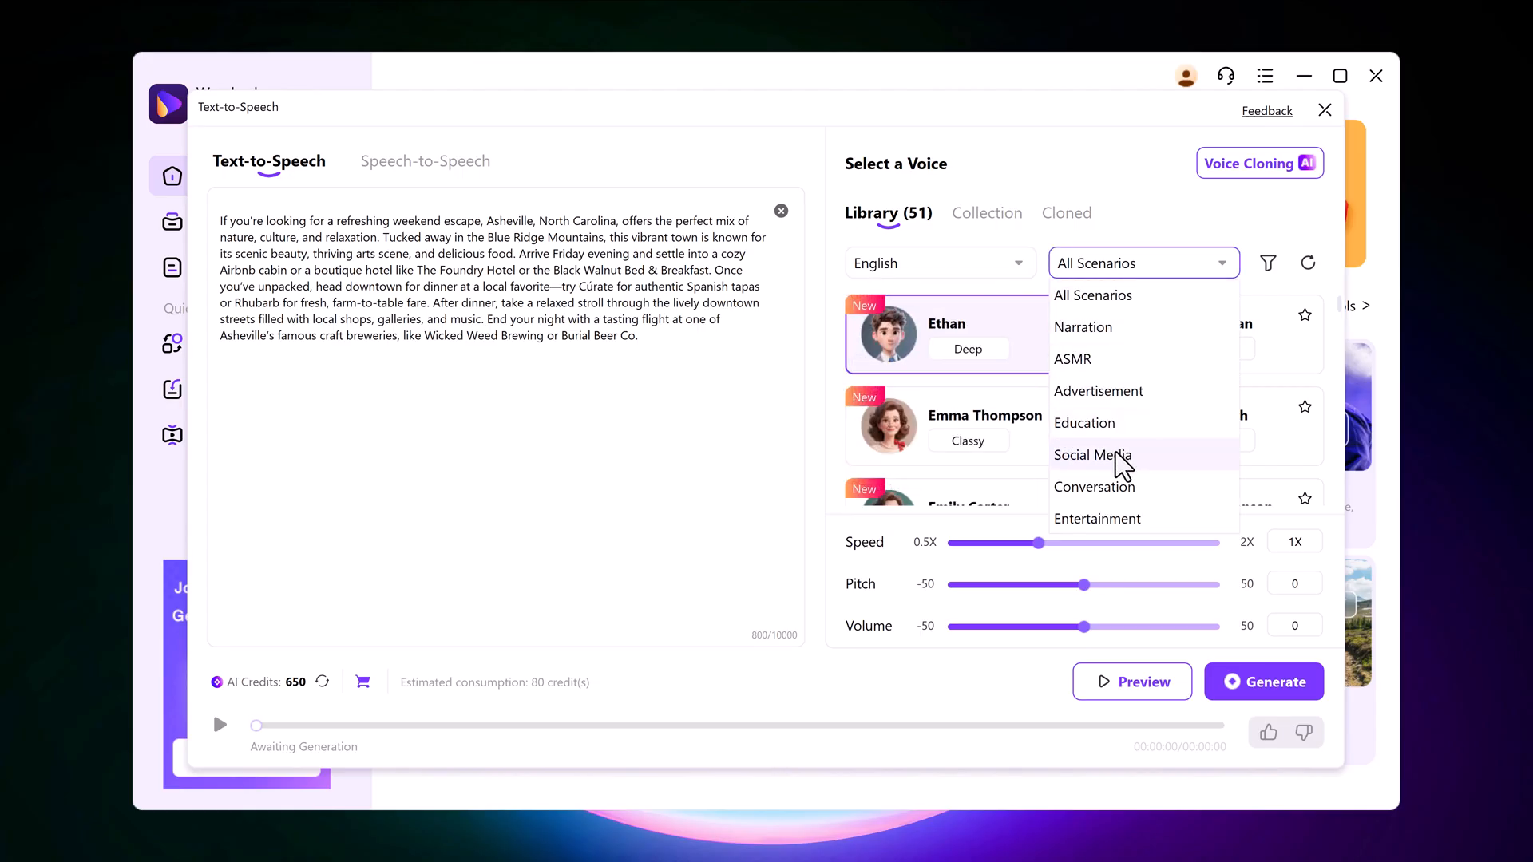
mouse_move(1110, 328)
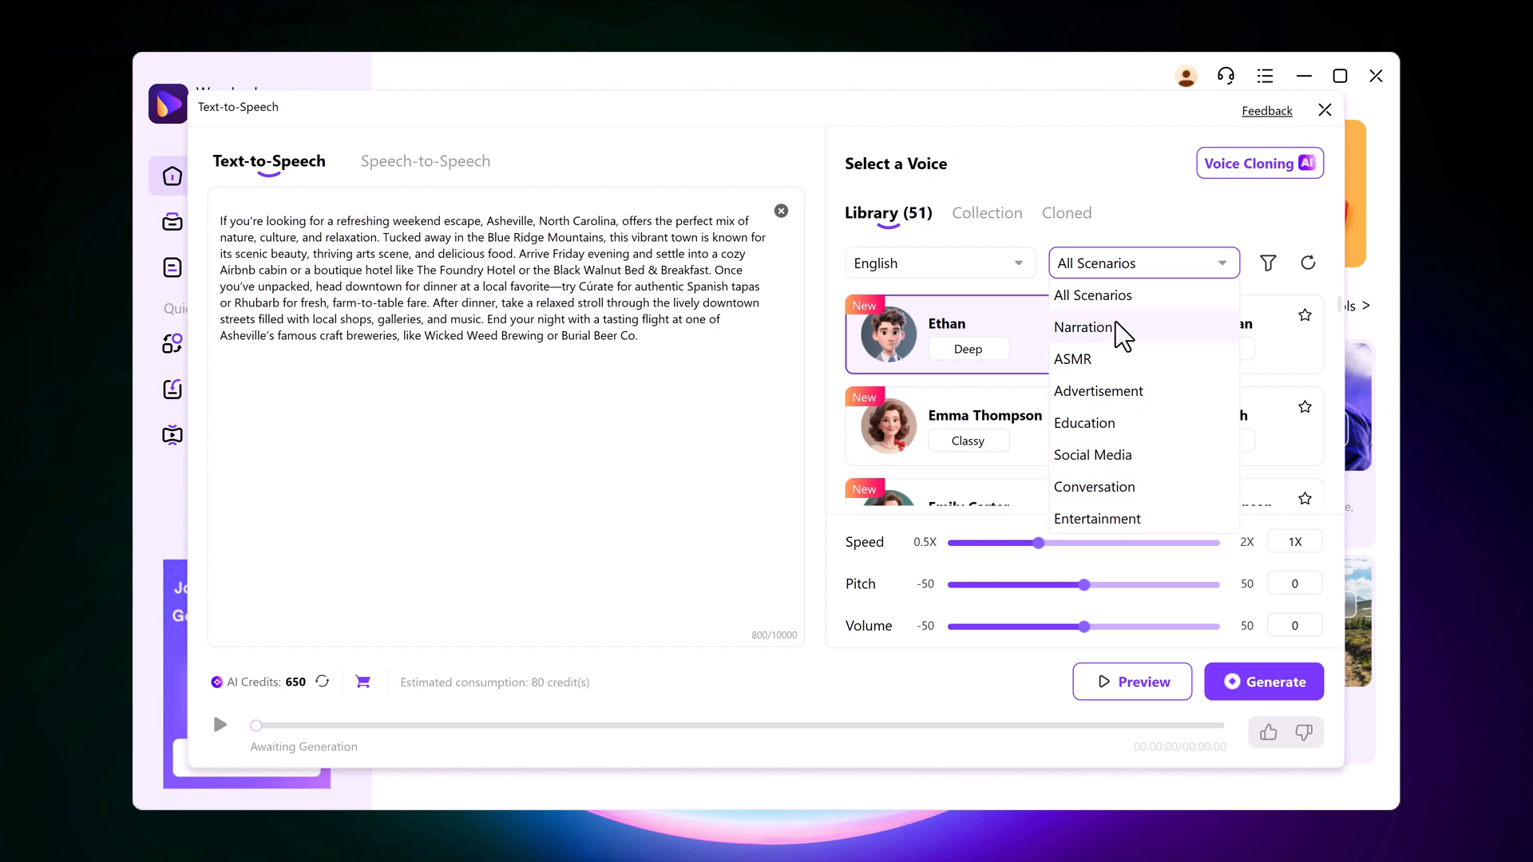
left_click(1137, 262)
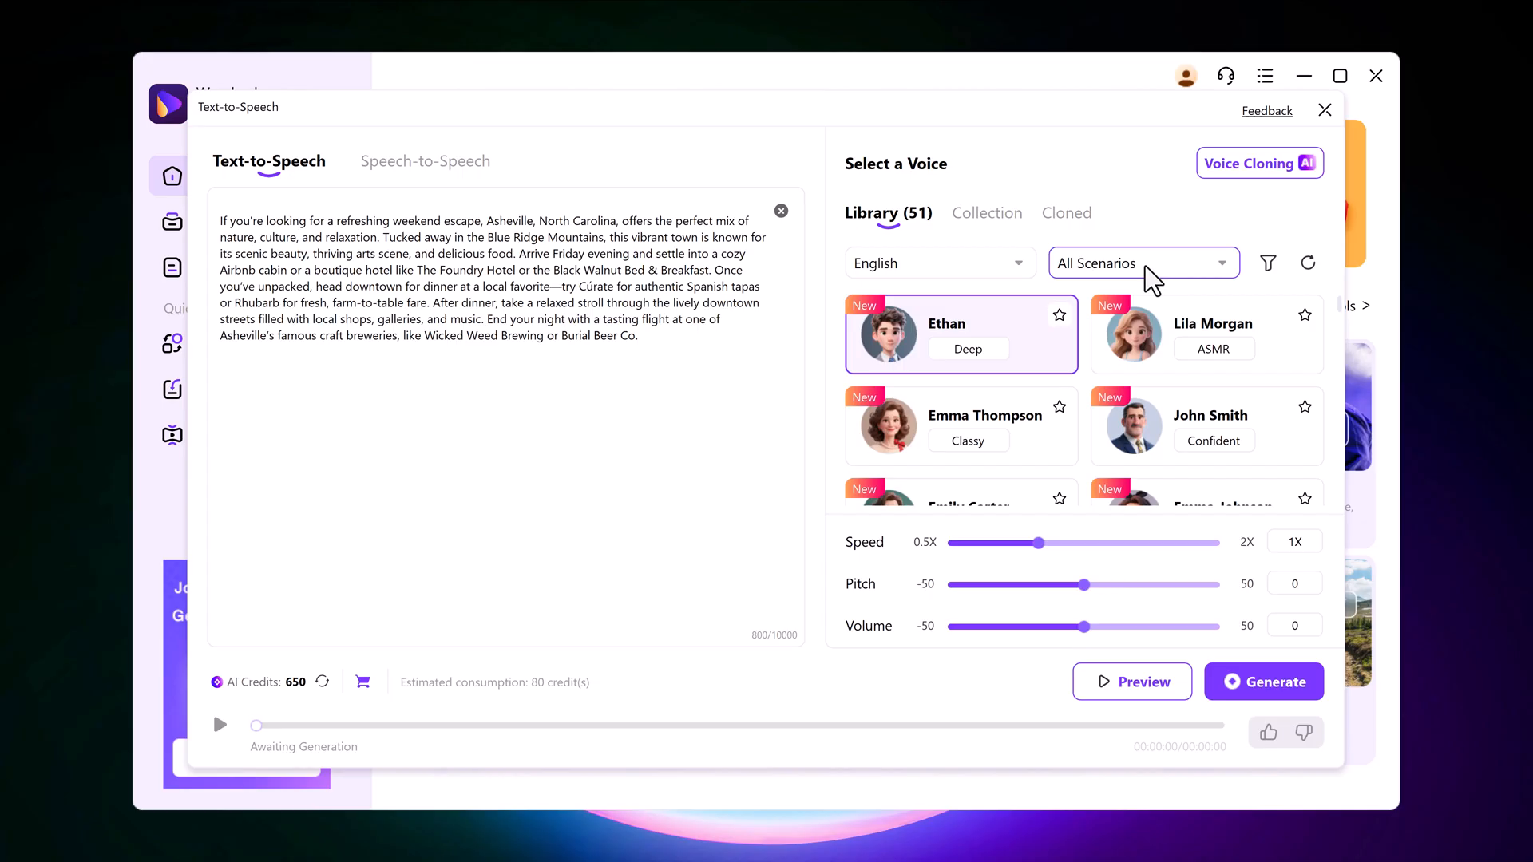
mouse_move(884, 336)
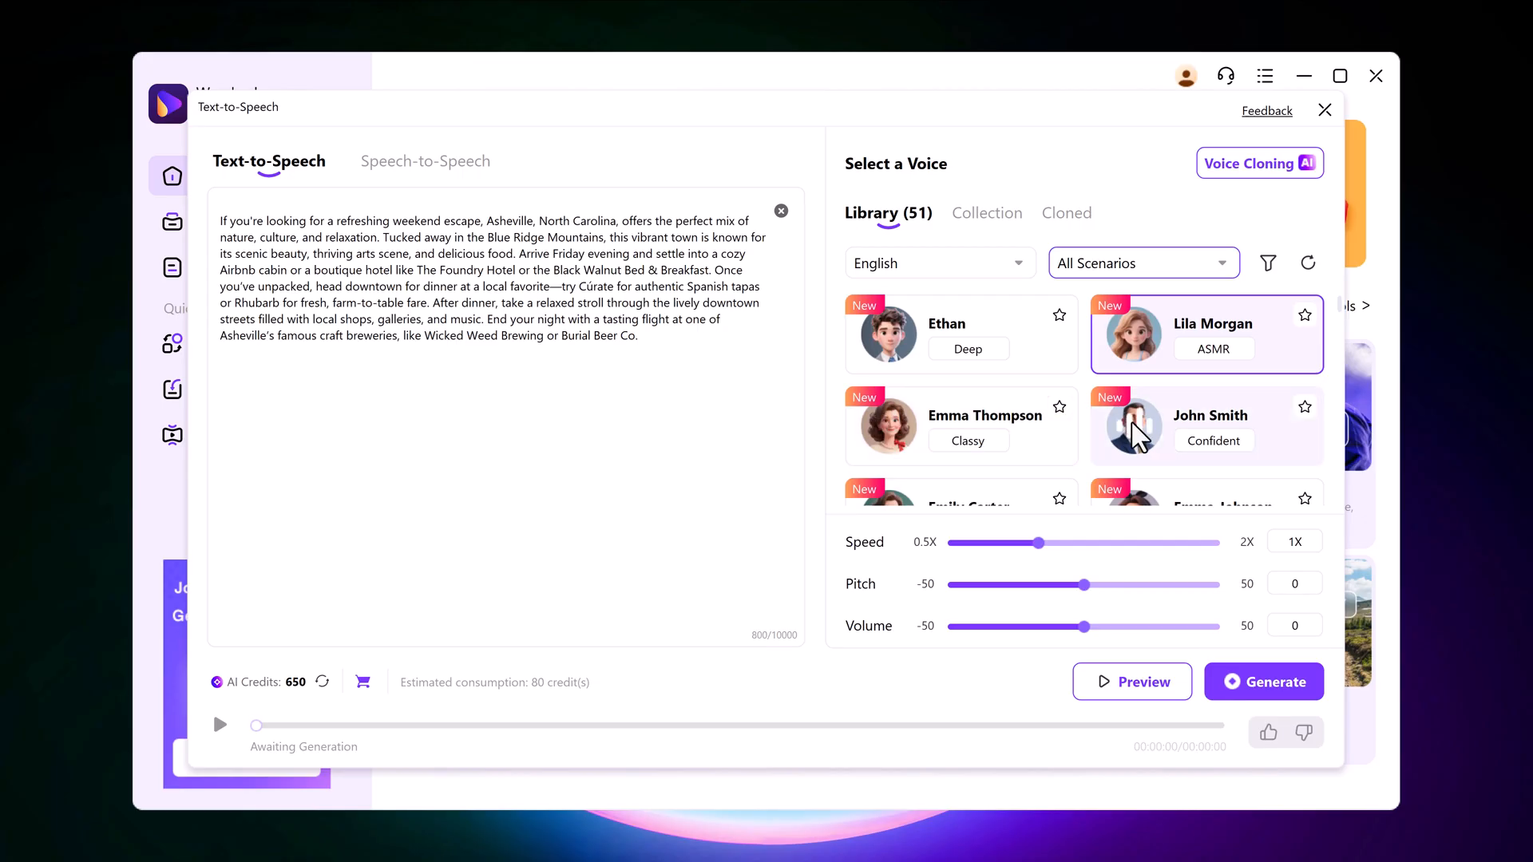
Generate John Smith narration of the passage and play about 20 seconds of it
scroll("down", 3)
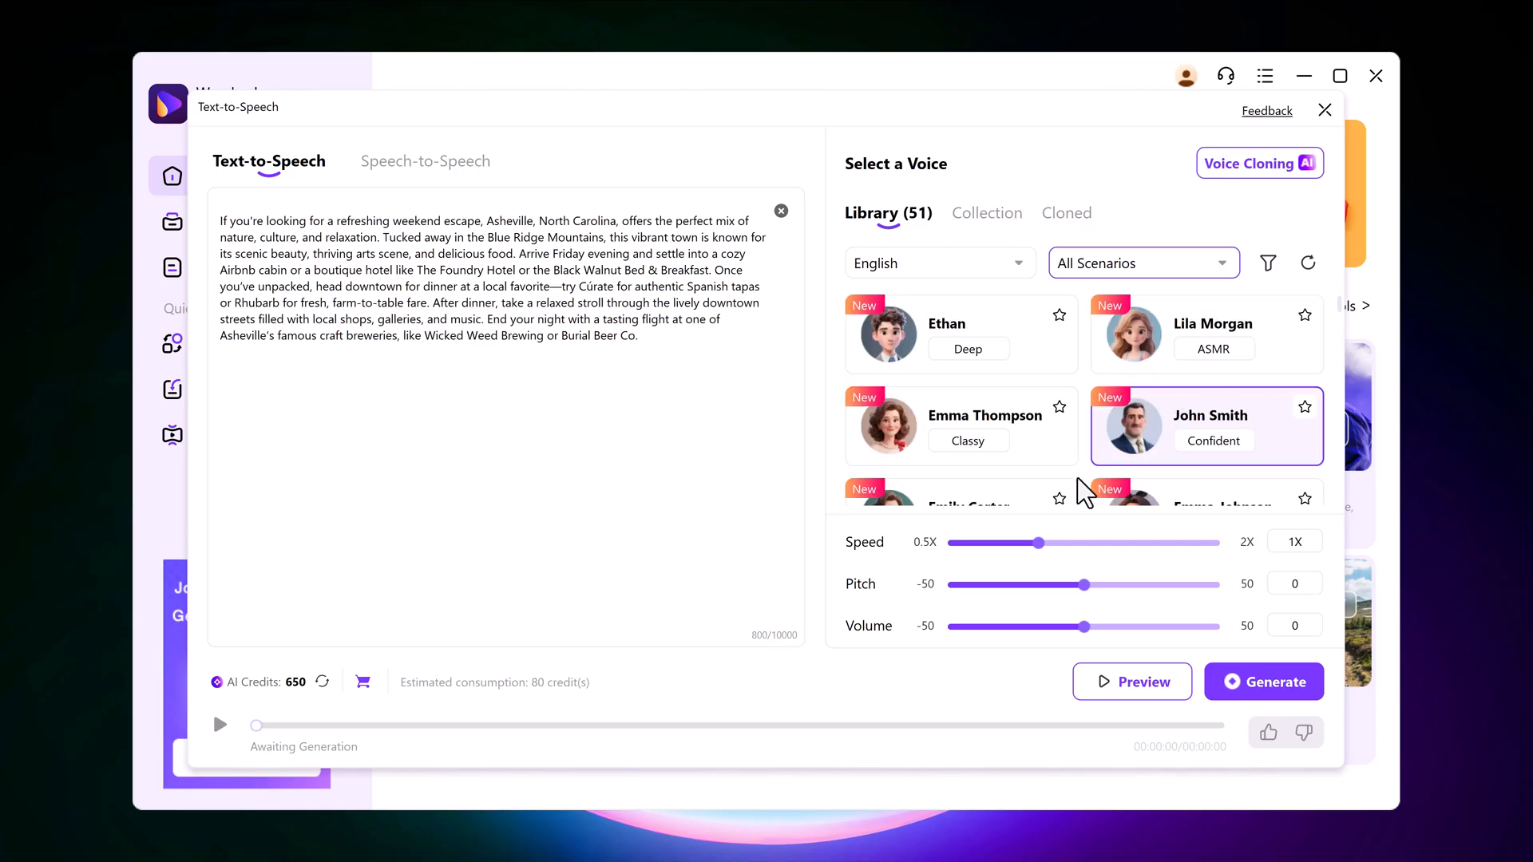
left_click_drag(1038, 543, 1041, 543)
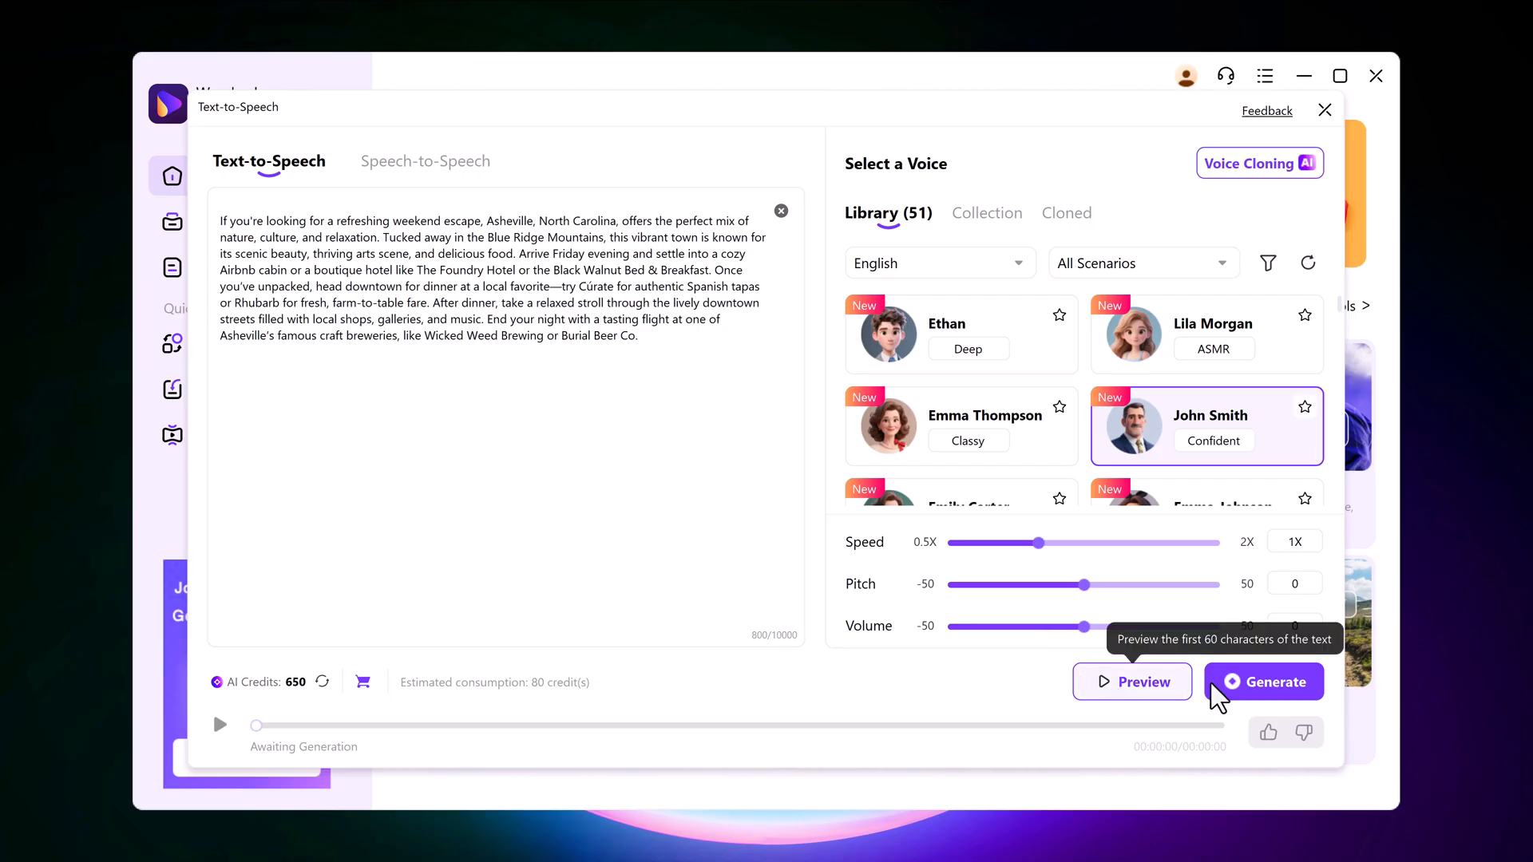
left_click(1263, 681)
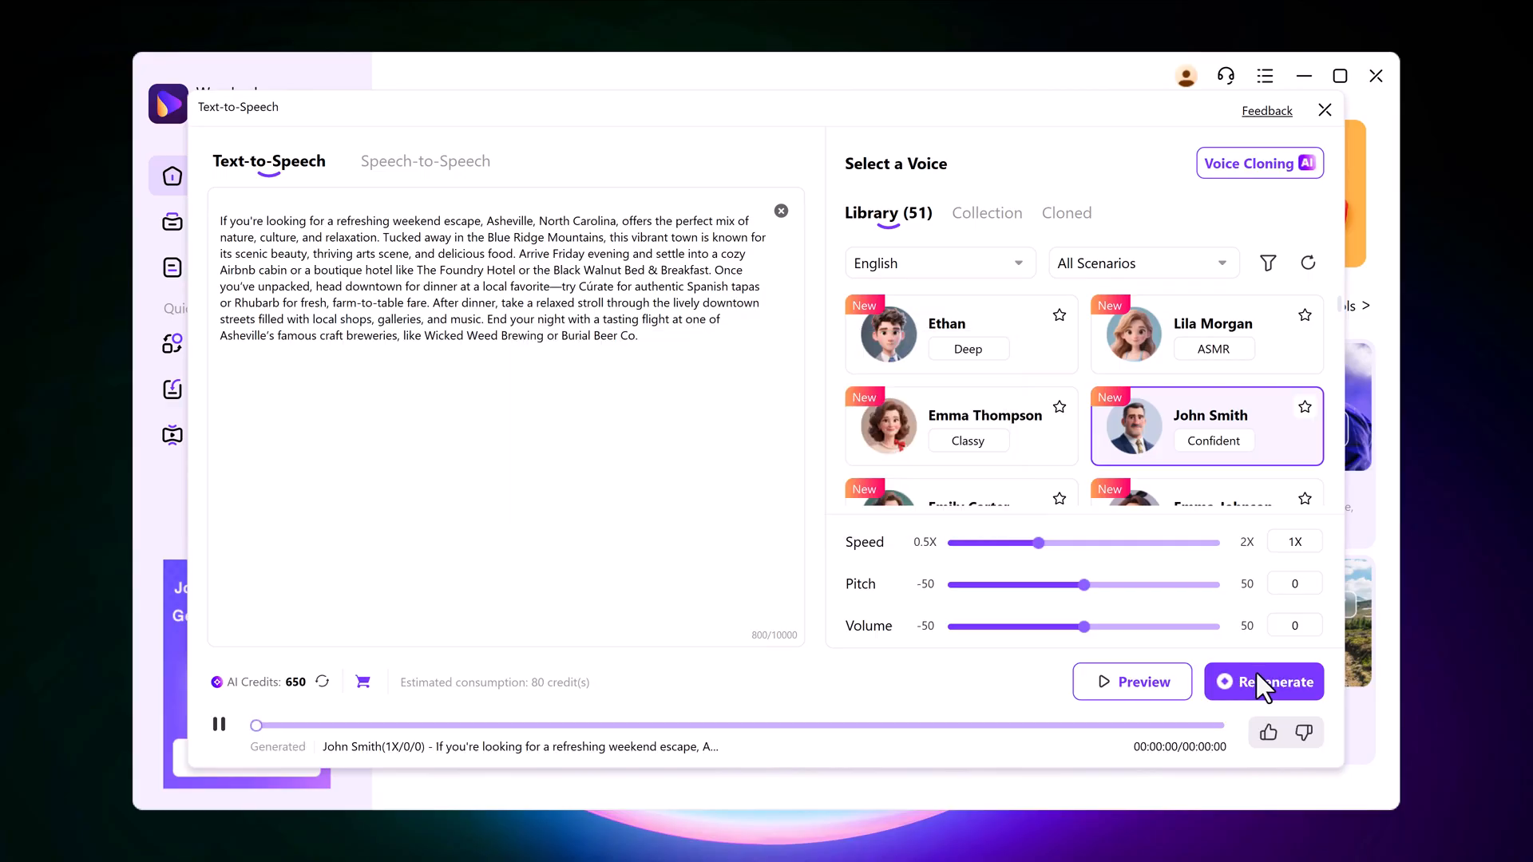
left_click(1263, 681)
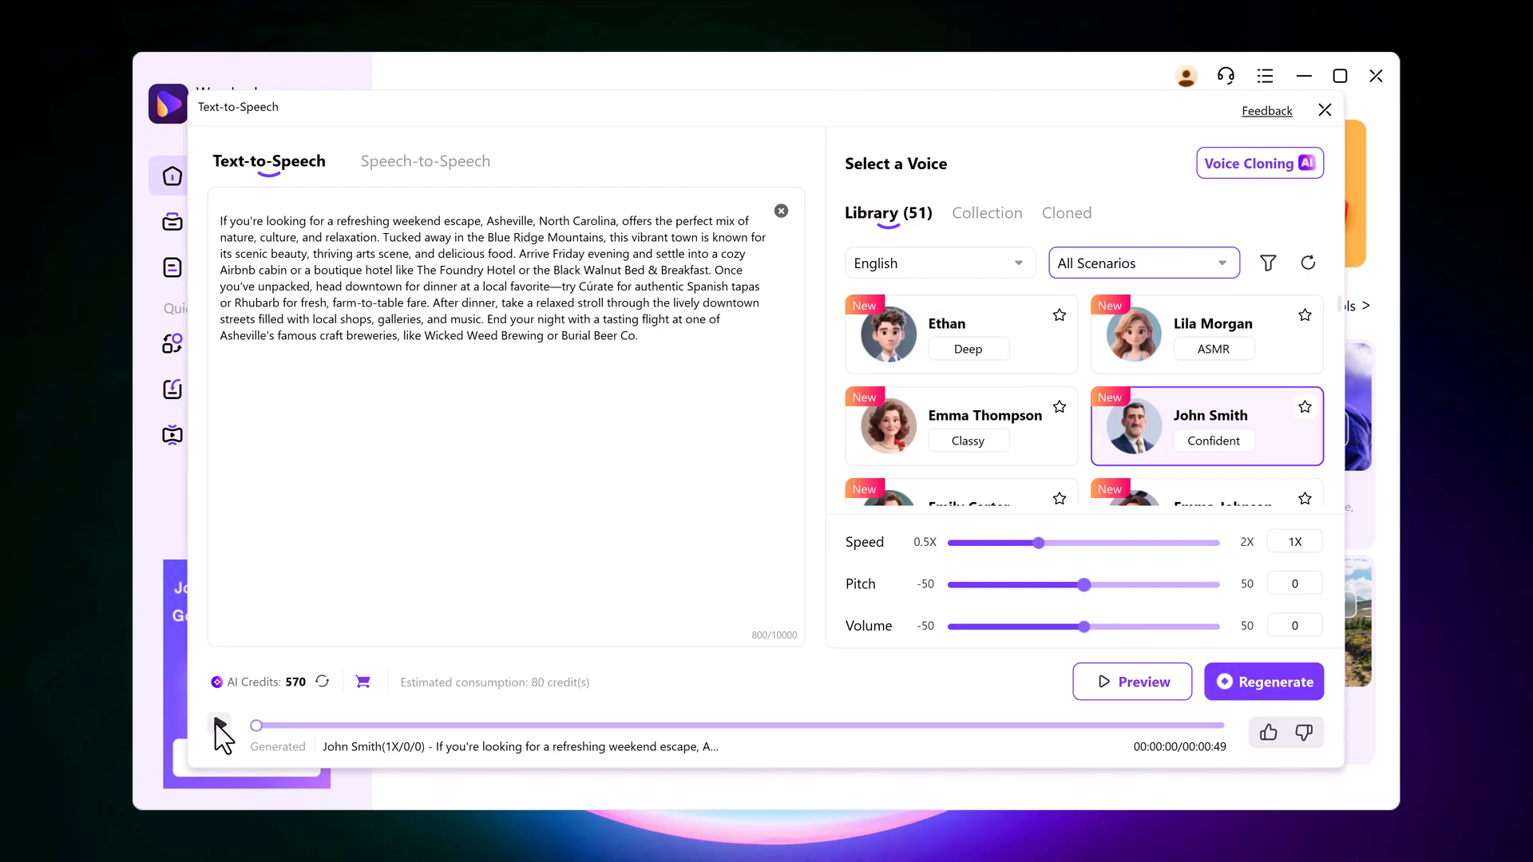
left_click(222, 732)
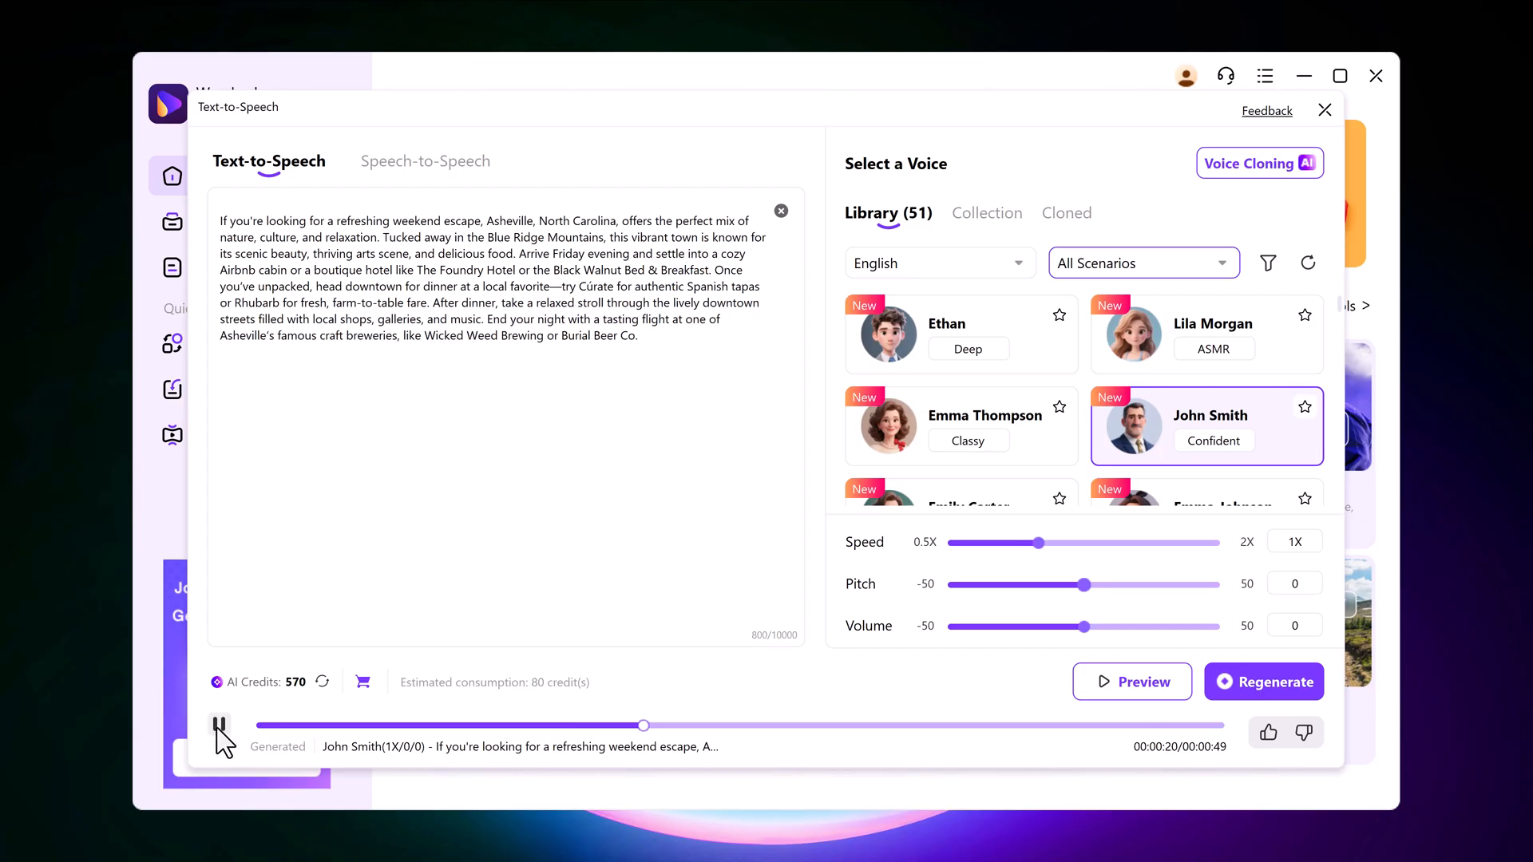
left_click(221, 726)
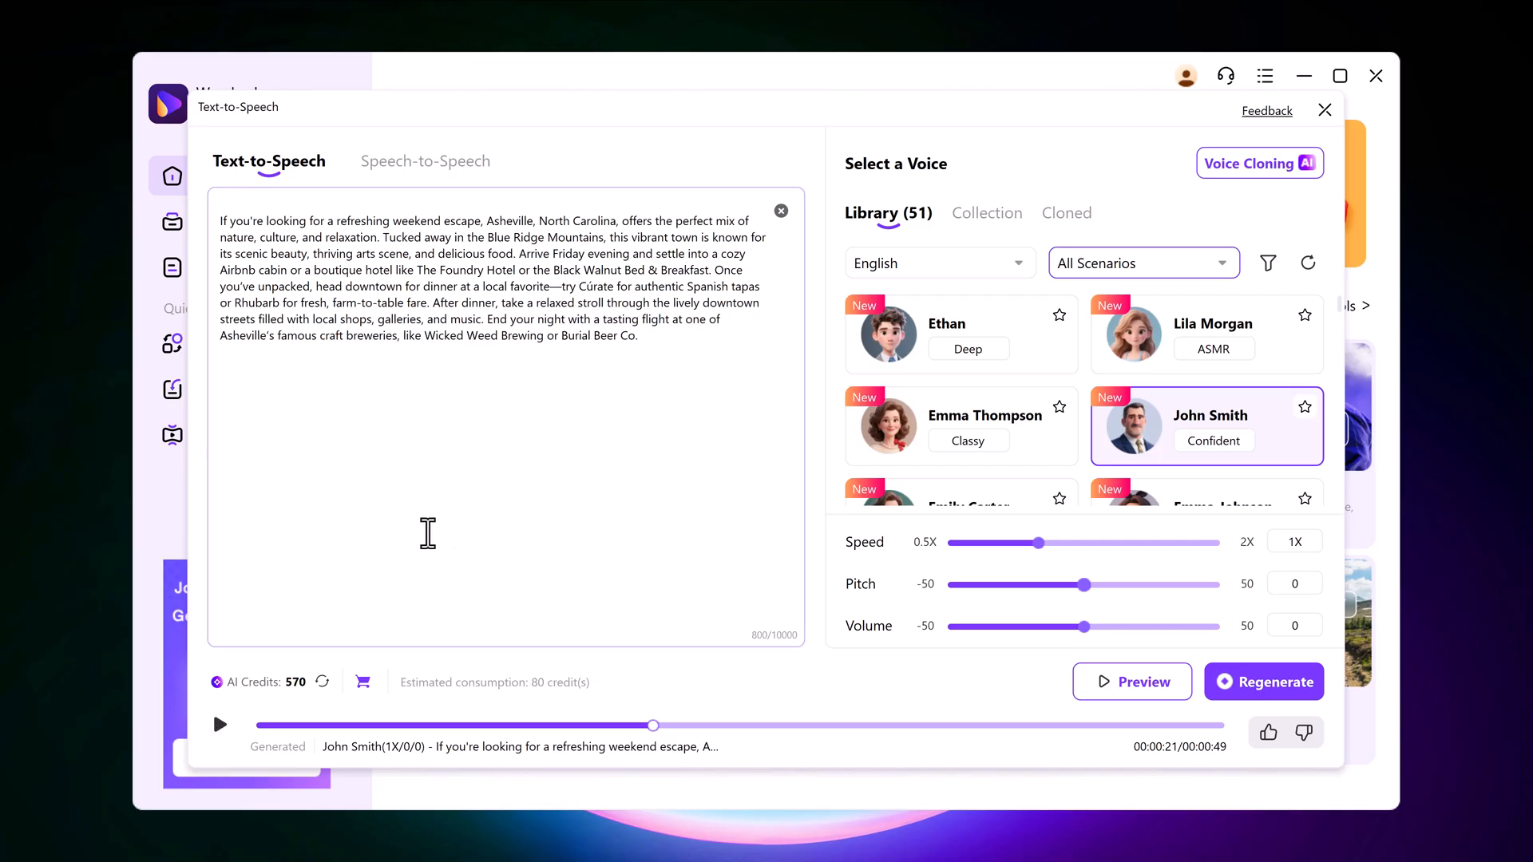
mouse_move(577, 352)
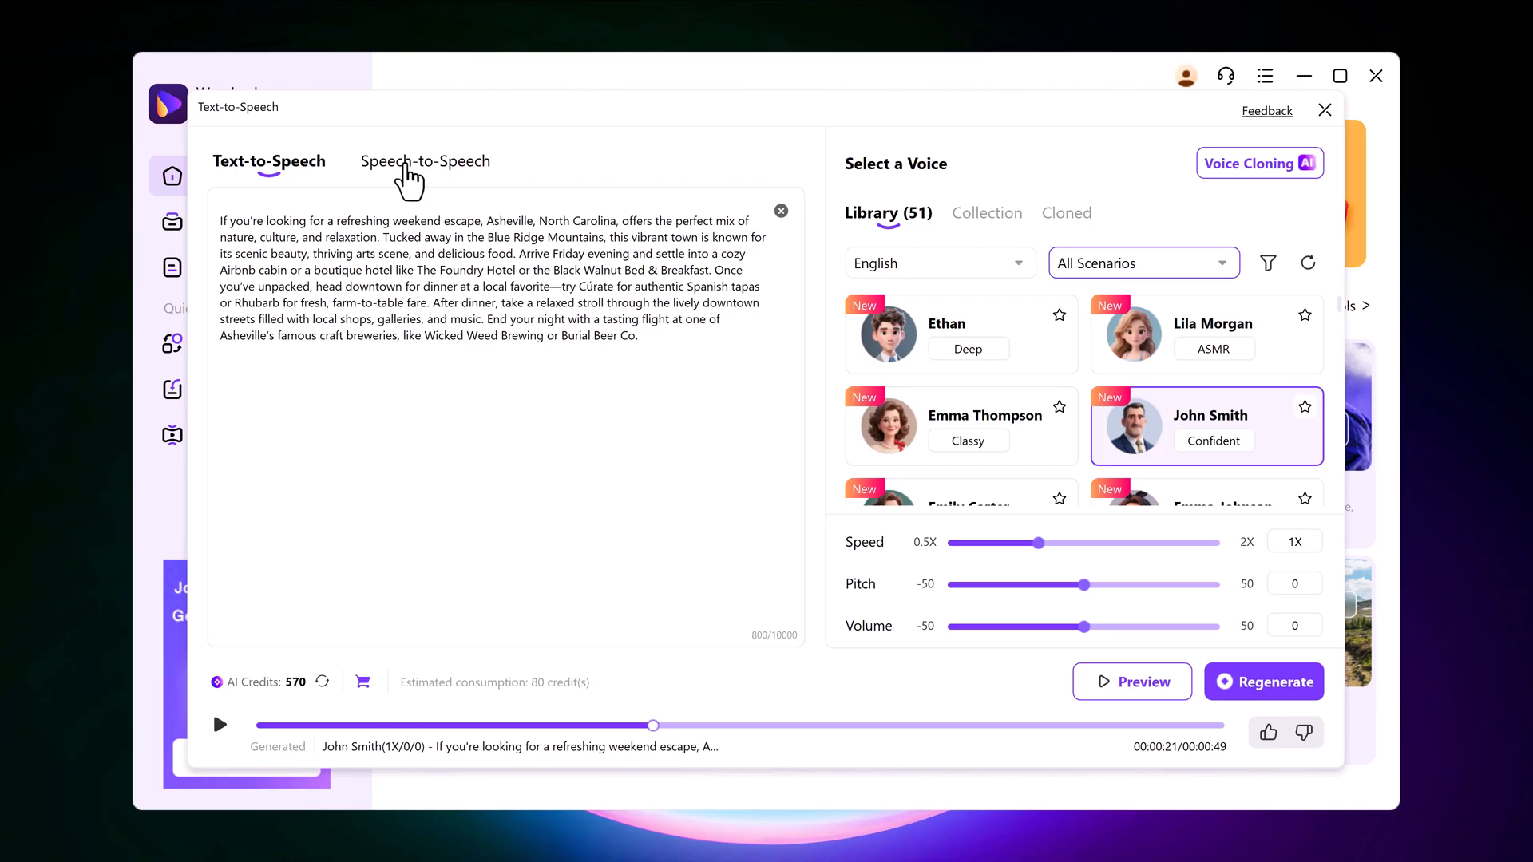
On Speech-to-Speech, upload Voice (3).mp3 as the source recording
left_click(424, 162)
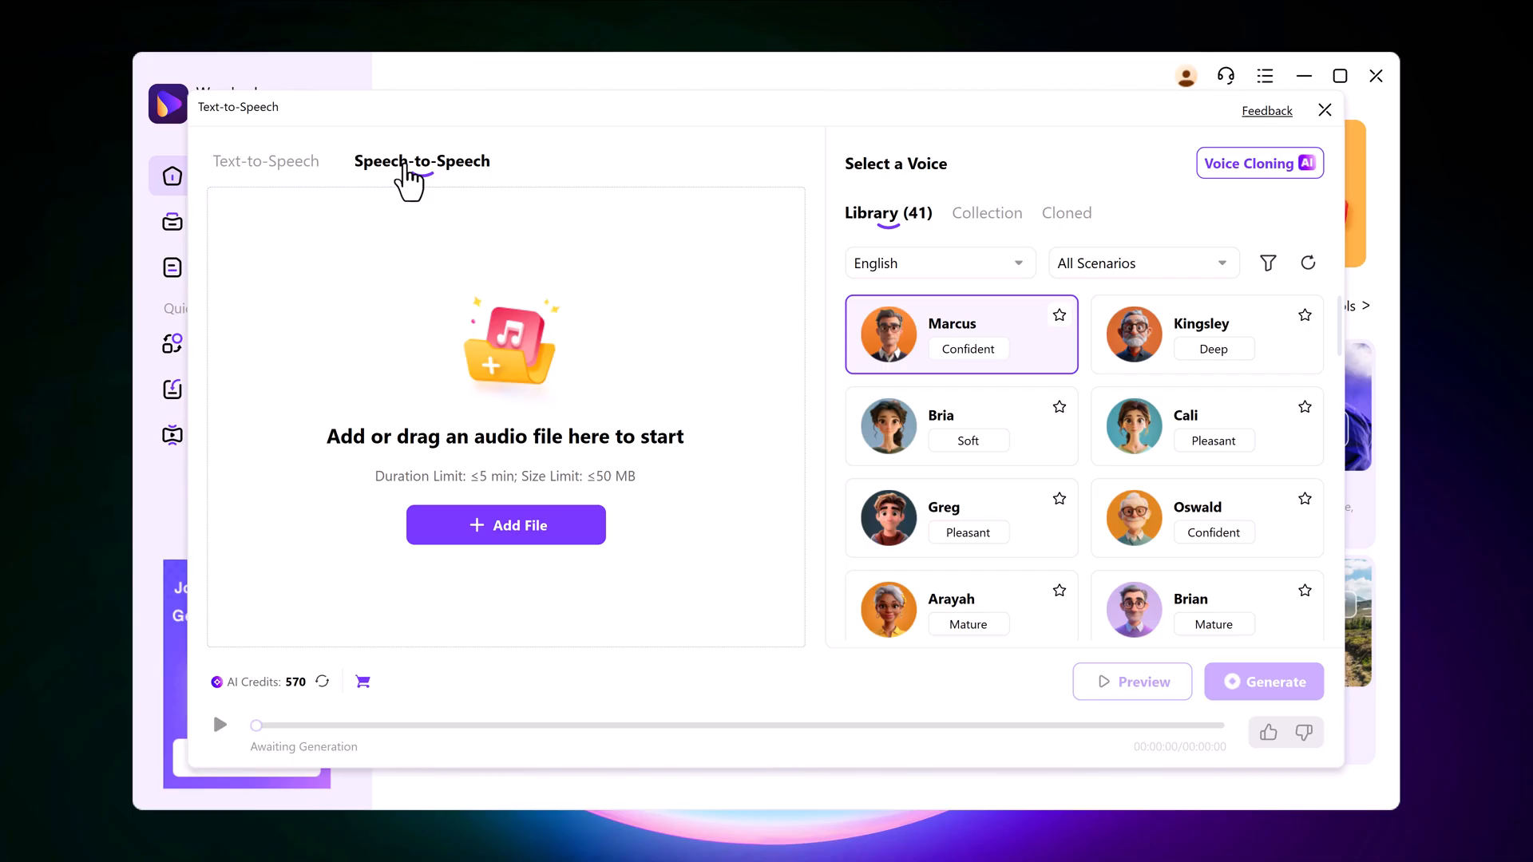
mouse_move(427, 186)
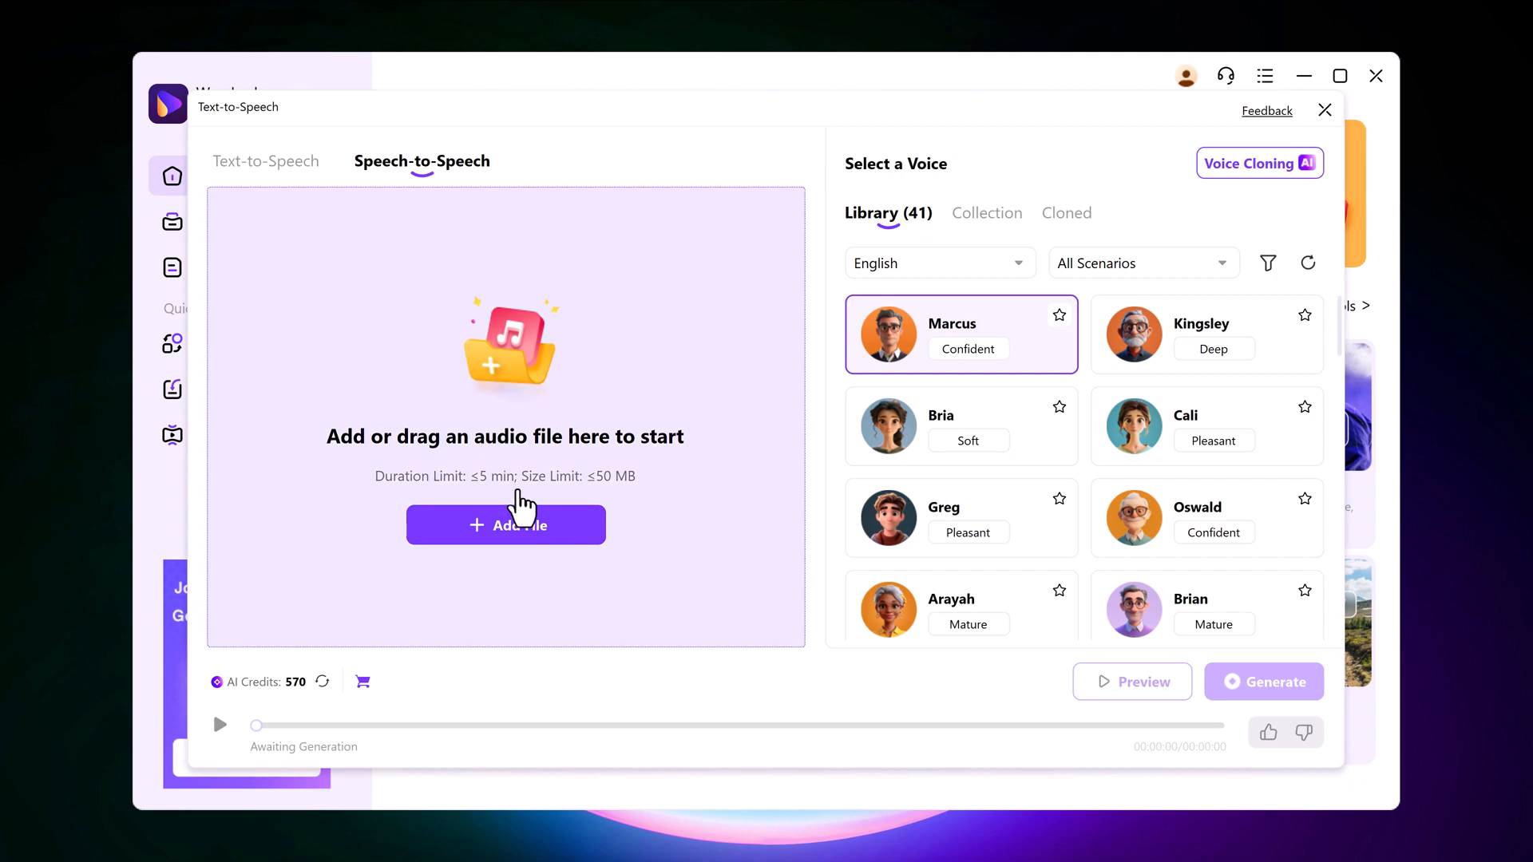
left_click(506, 525)
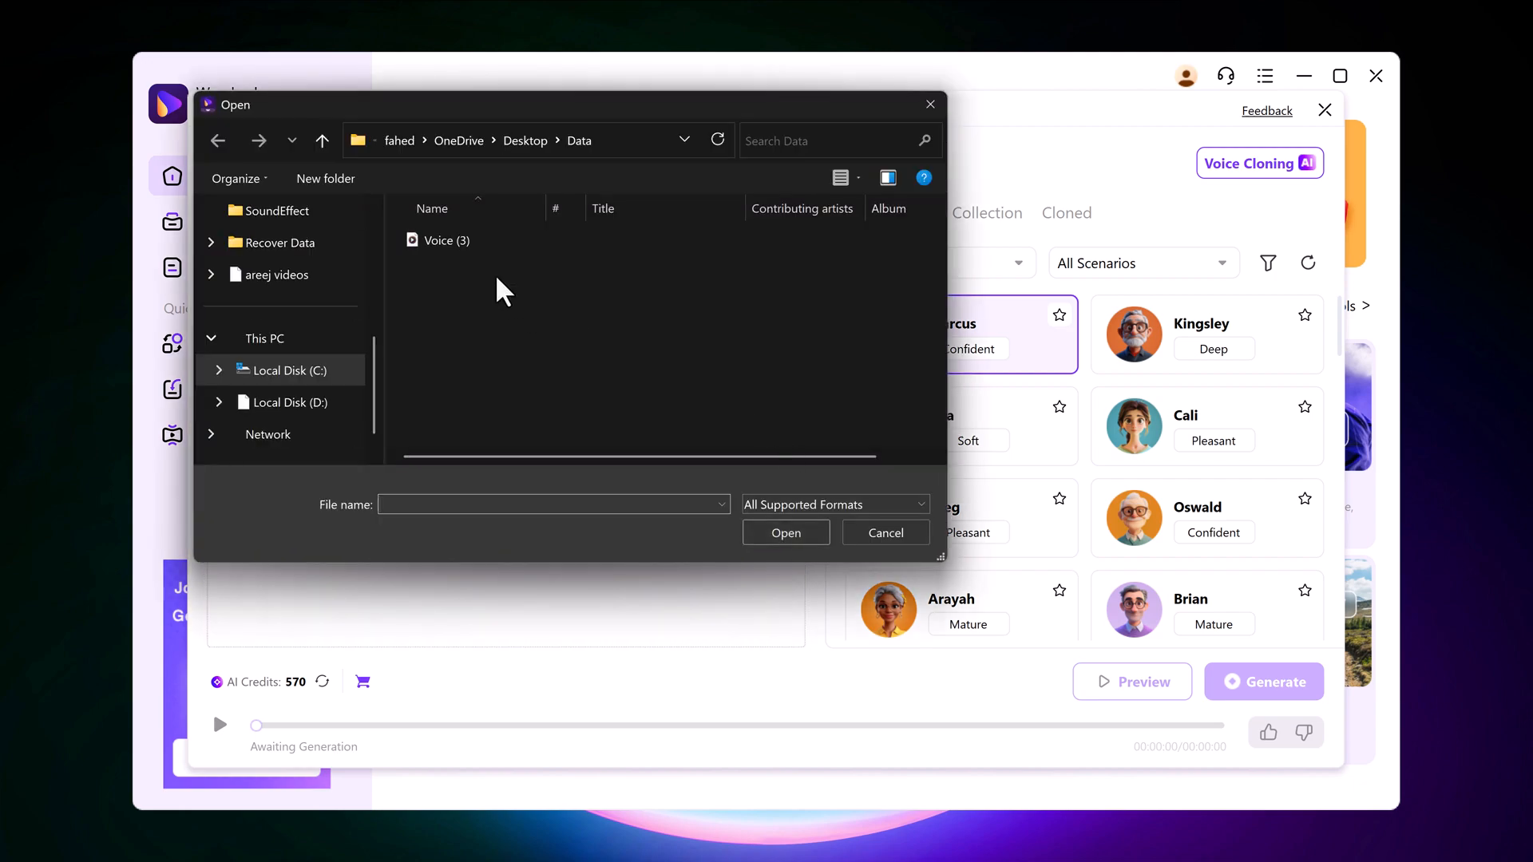
left_click(445, 240)
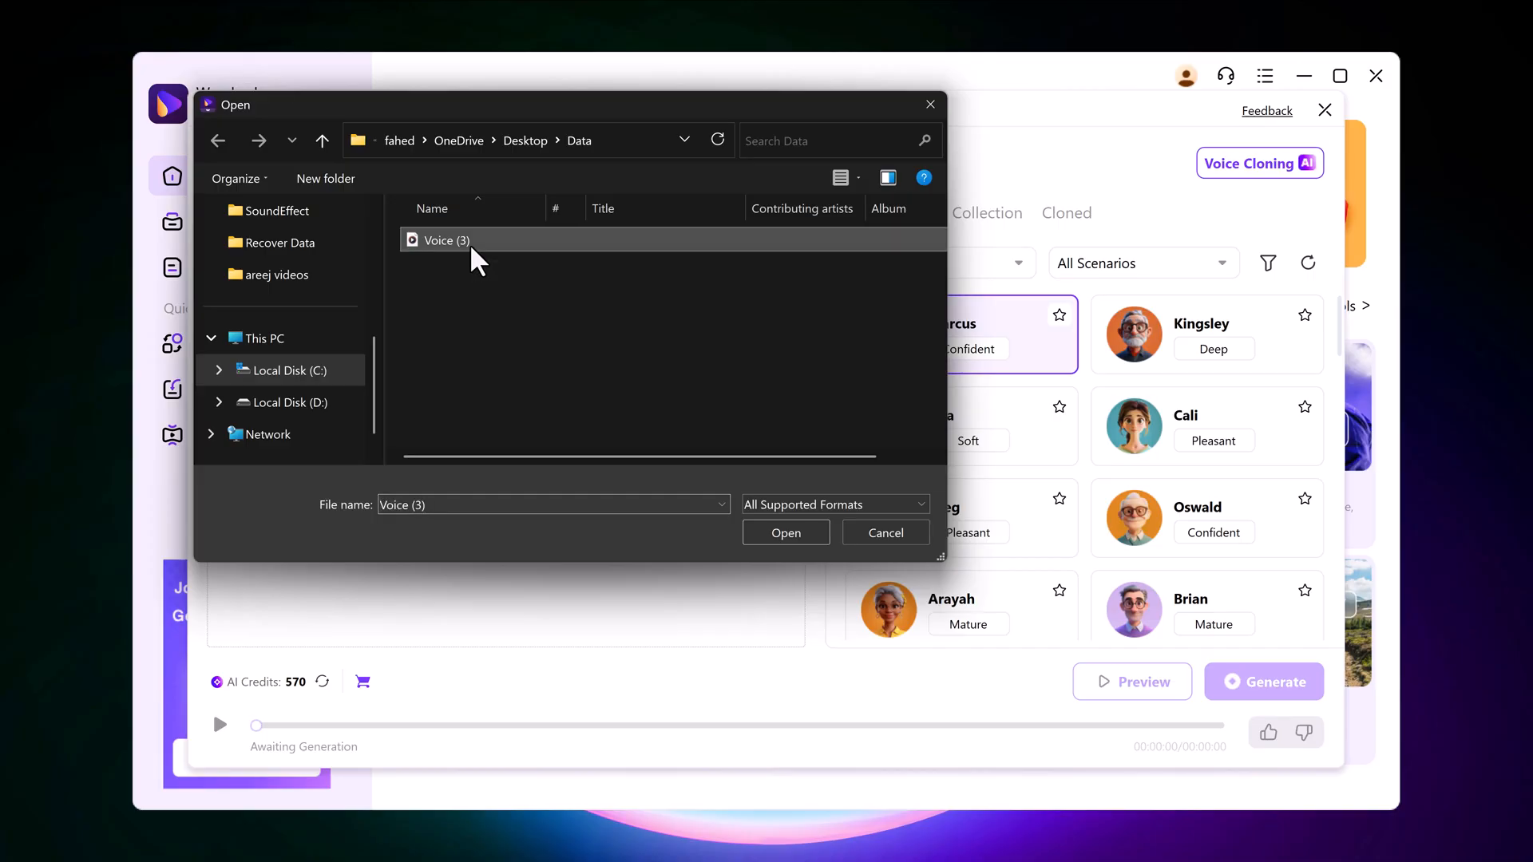
left_click(785, 532)
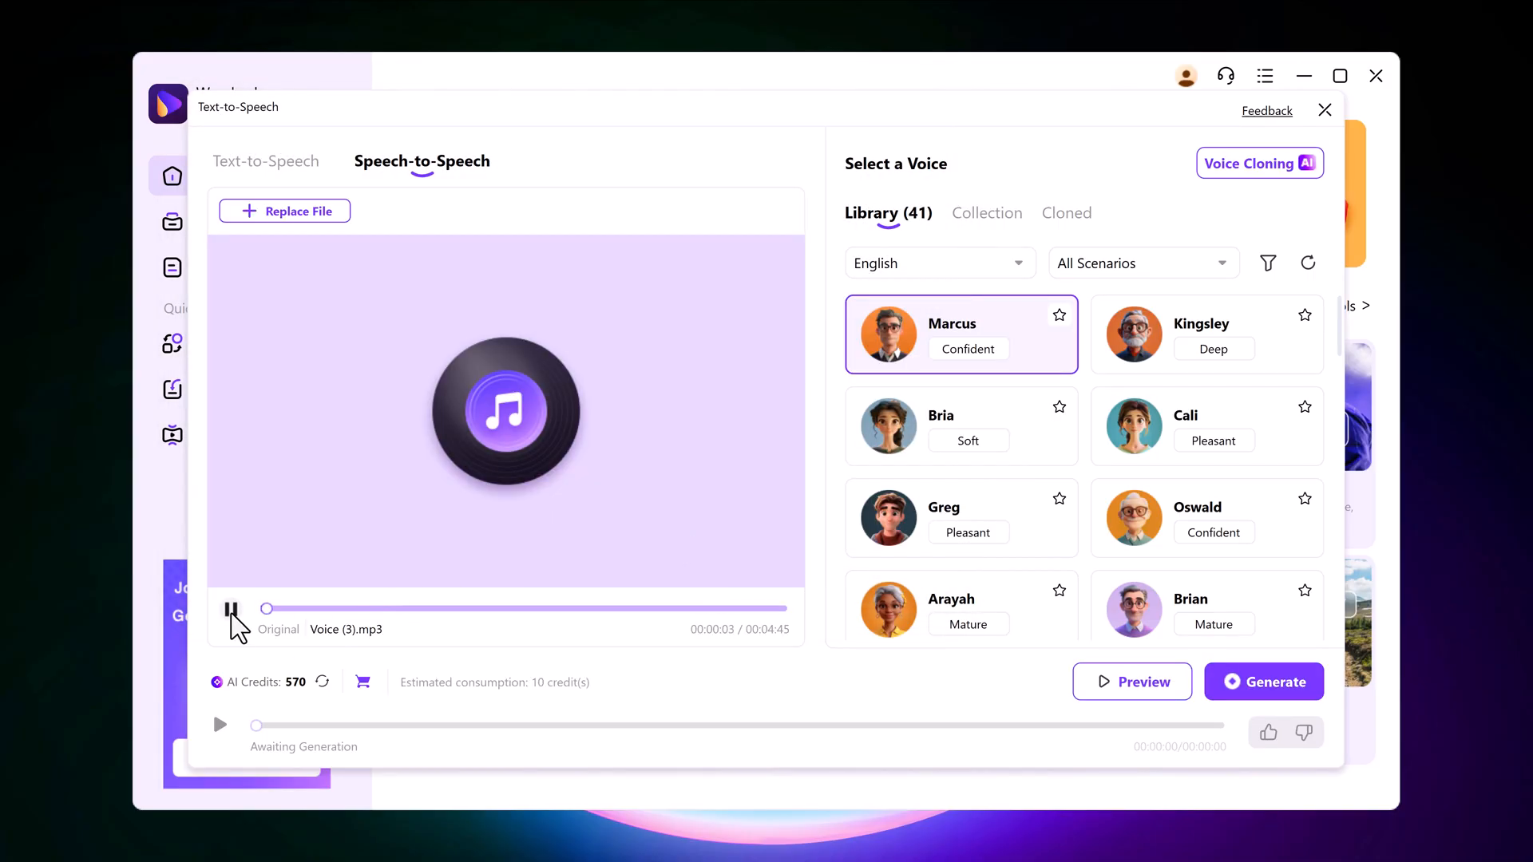
Stop the upload's playback, generate Cali's voice version, and play the result
left_click(233, 609)
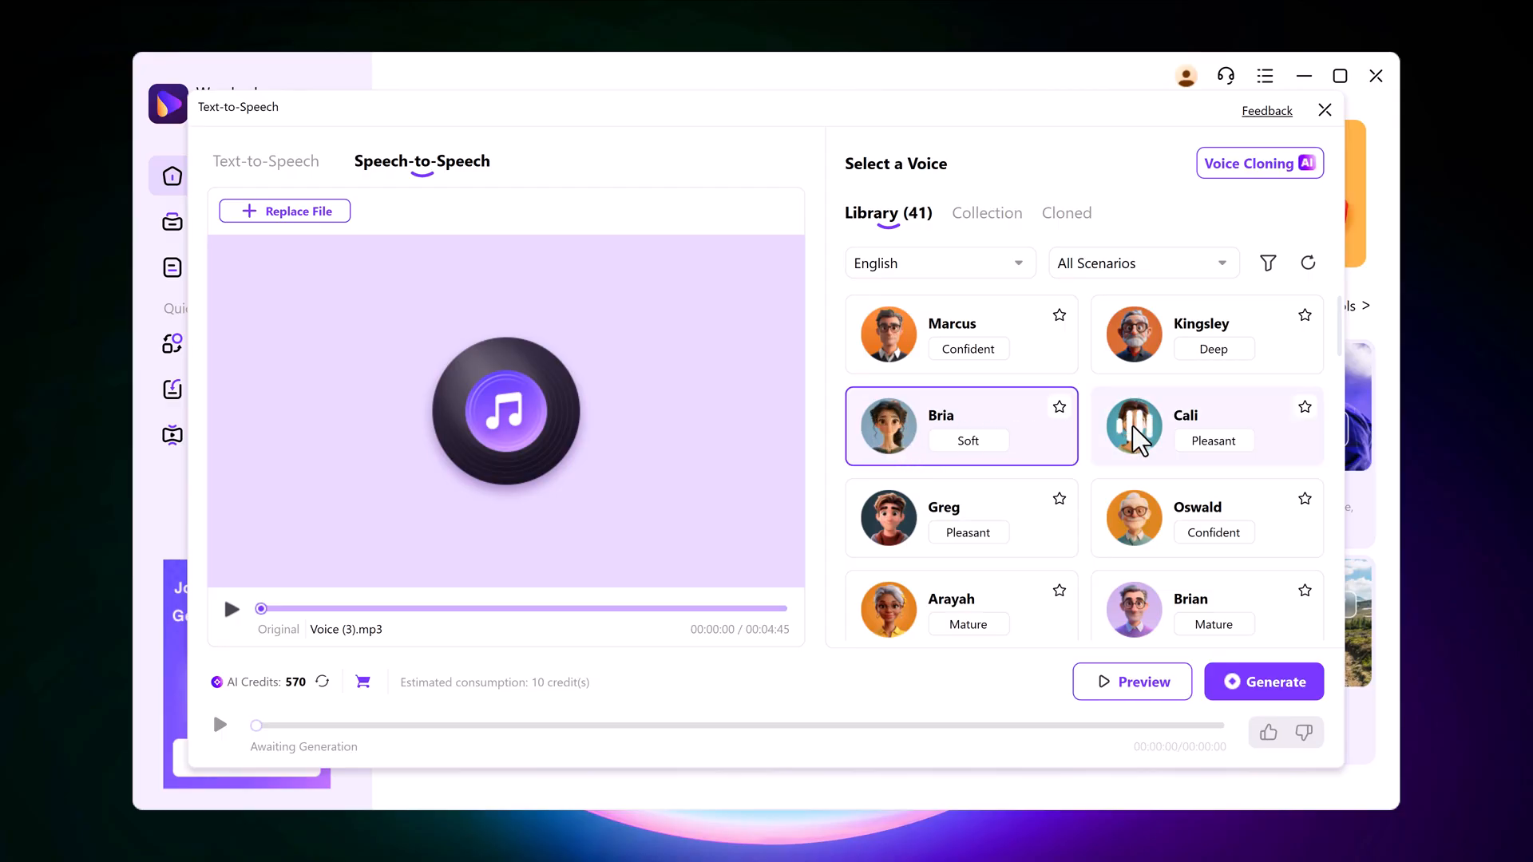
left_click(1206, 426)
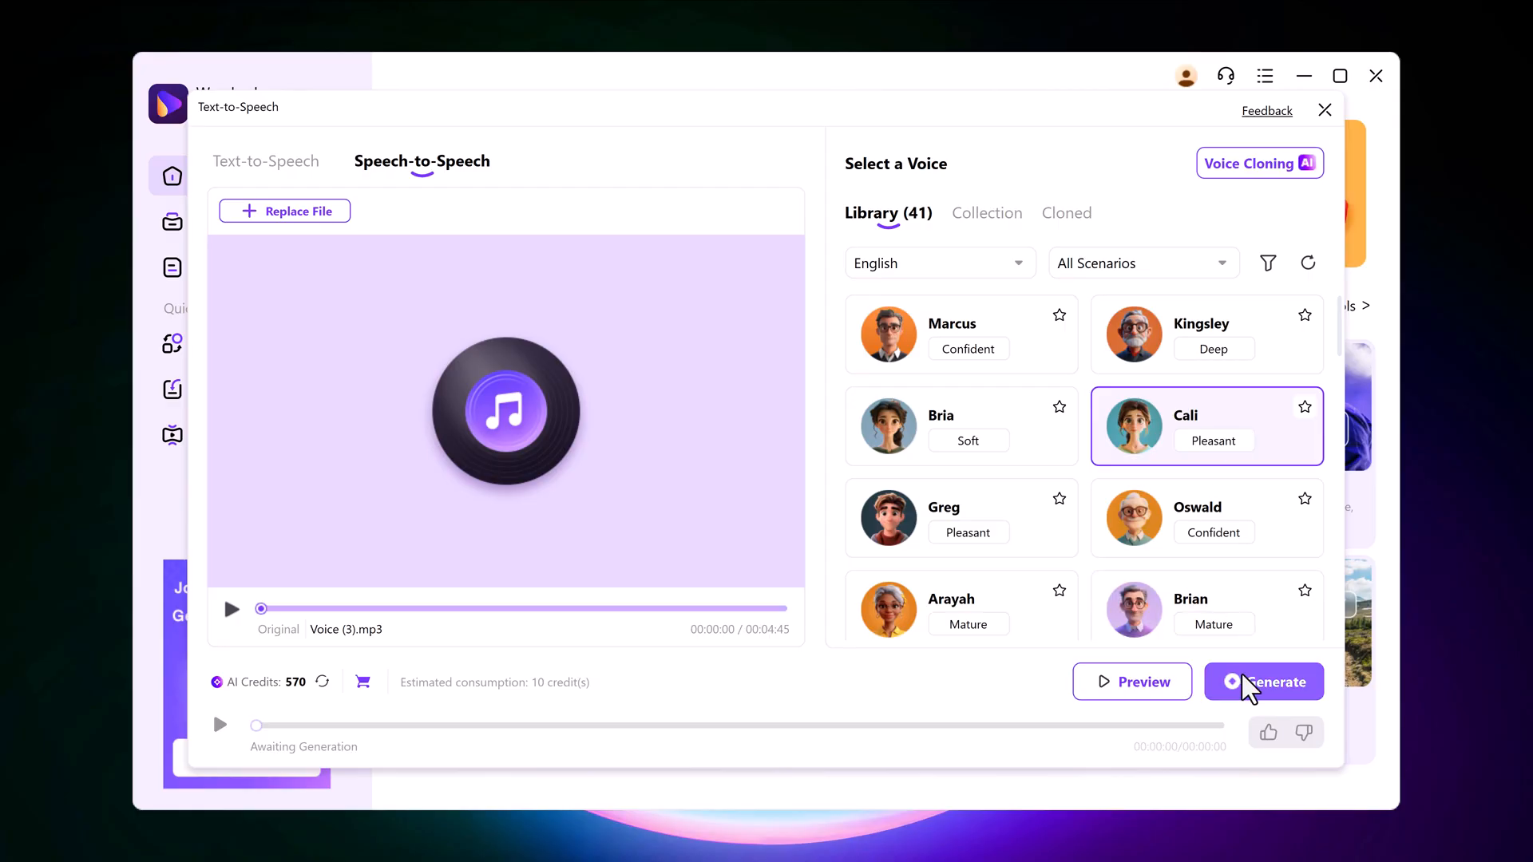
left_click(1264, 681)
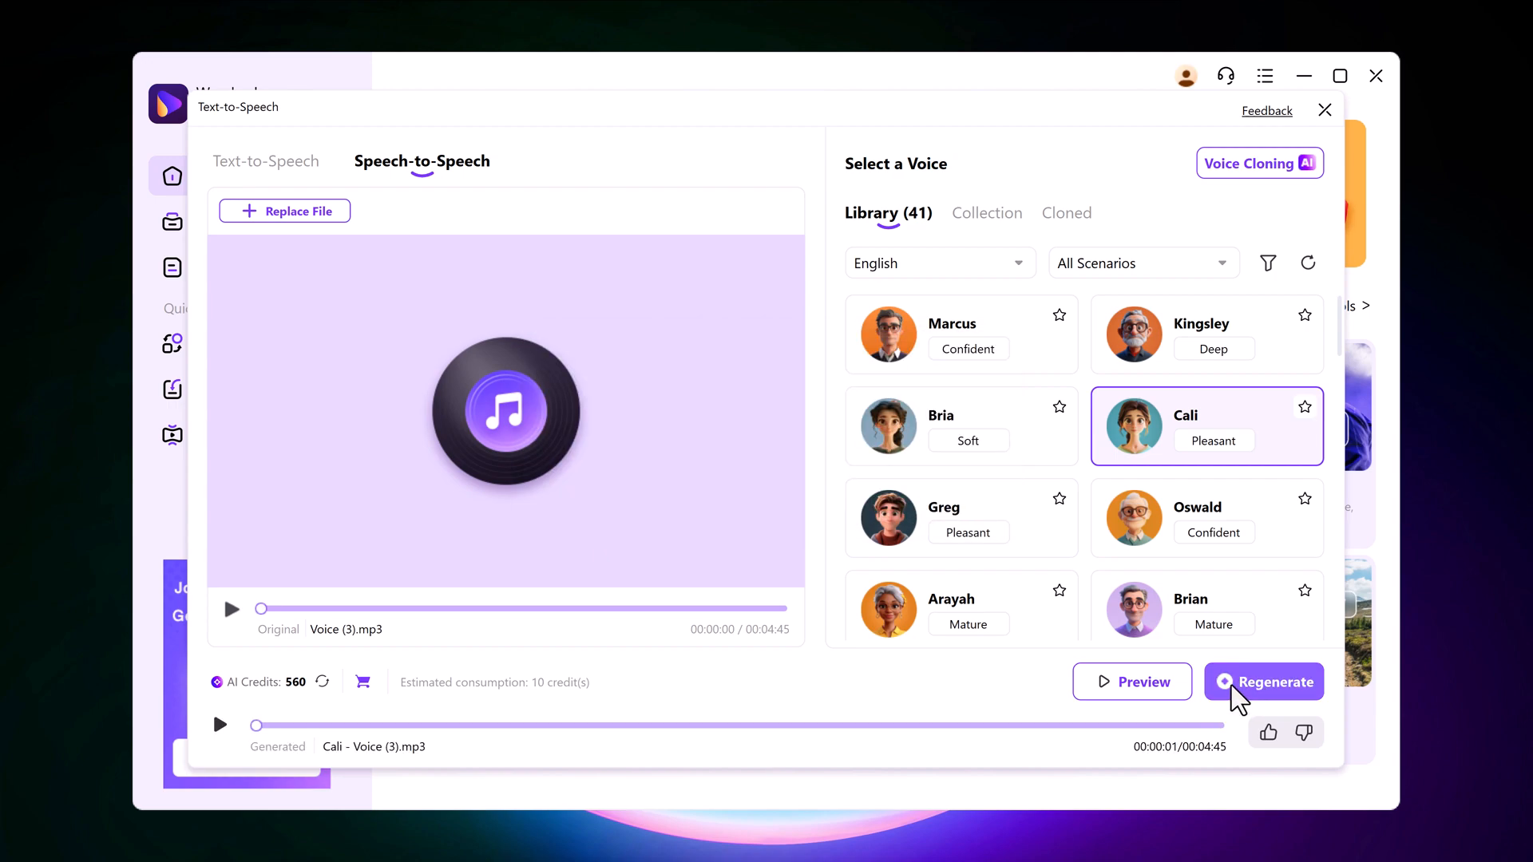
left_click(219, 724)
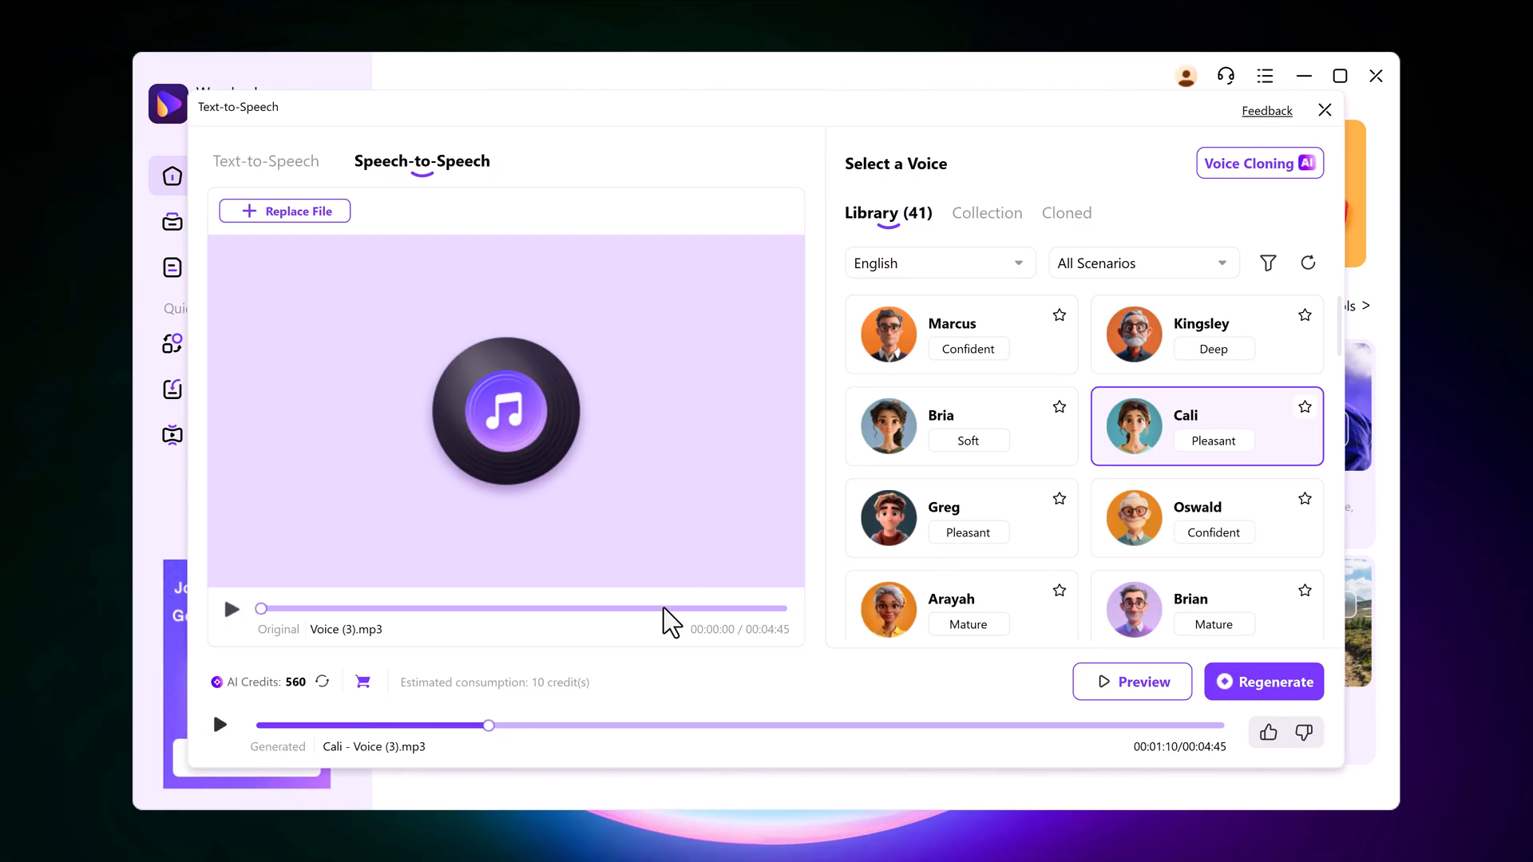
mouse_move(828, 569)
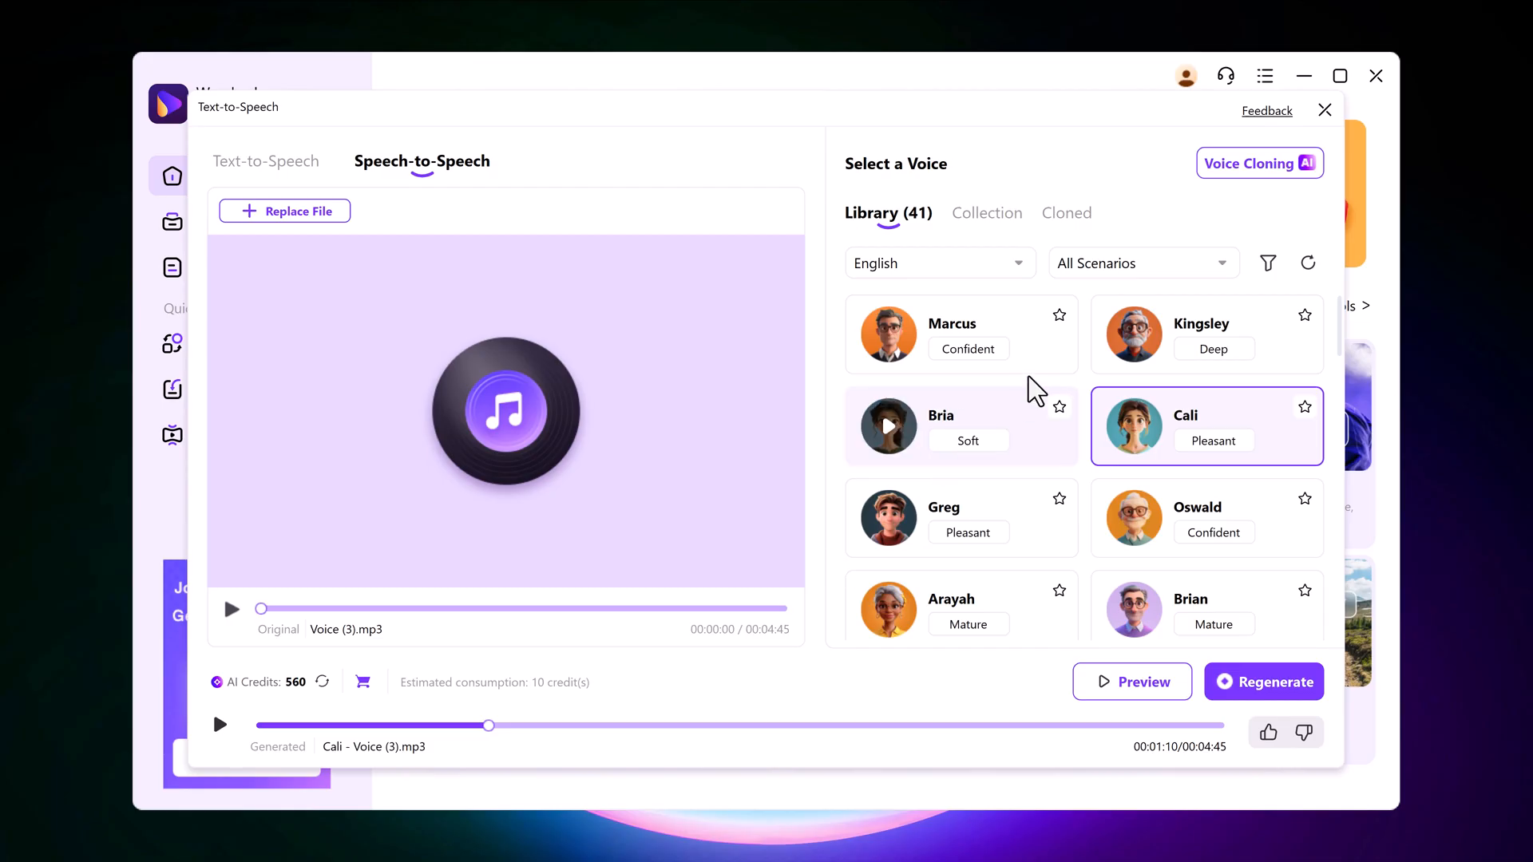
left_click(1259, 163)
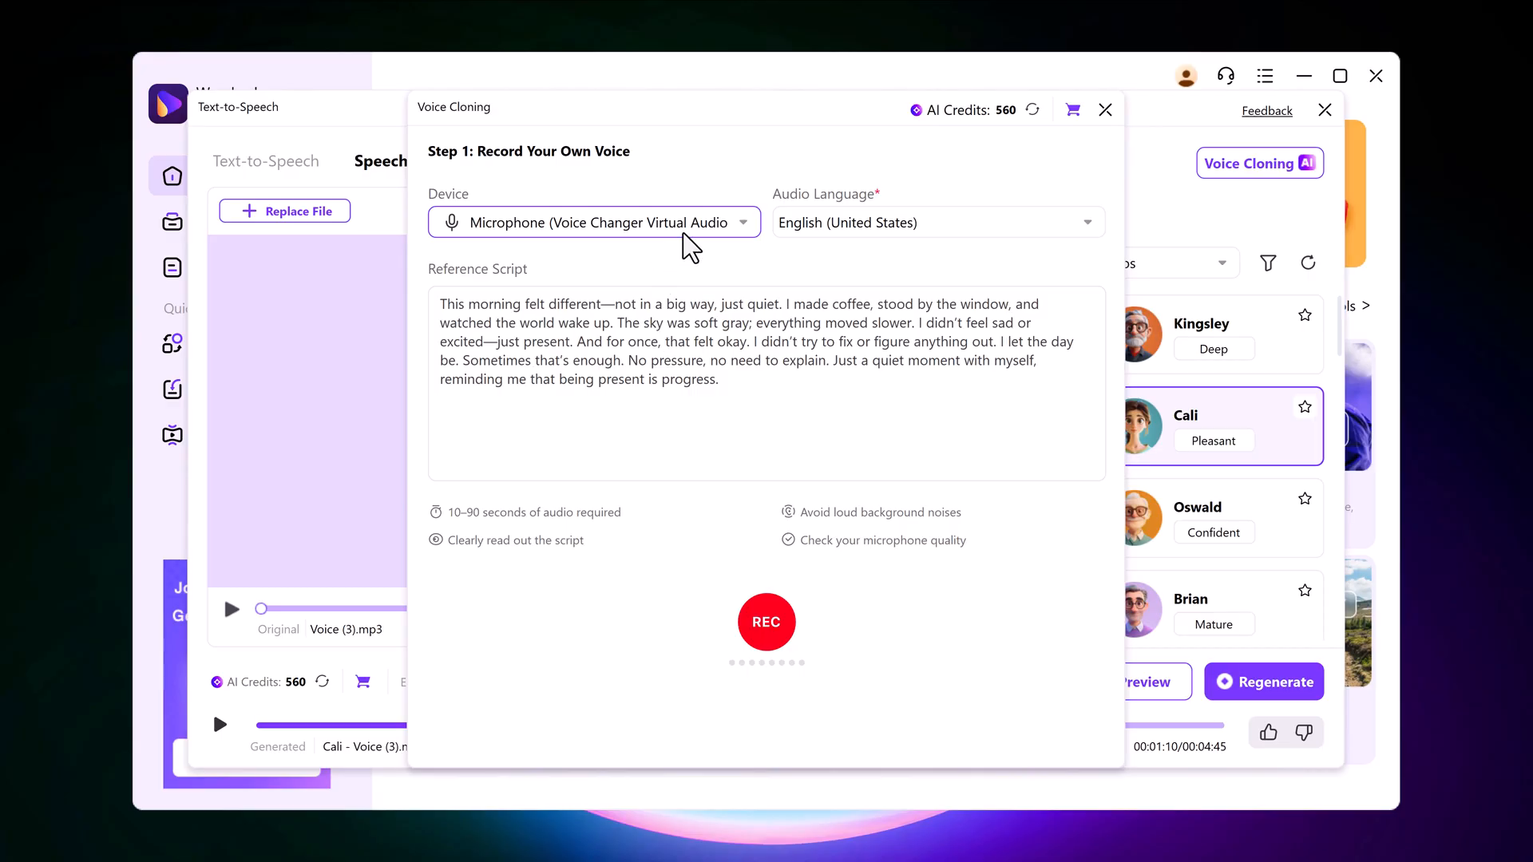
left_click(593, 222)
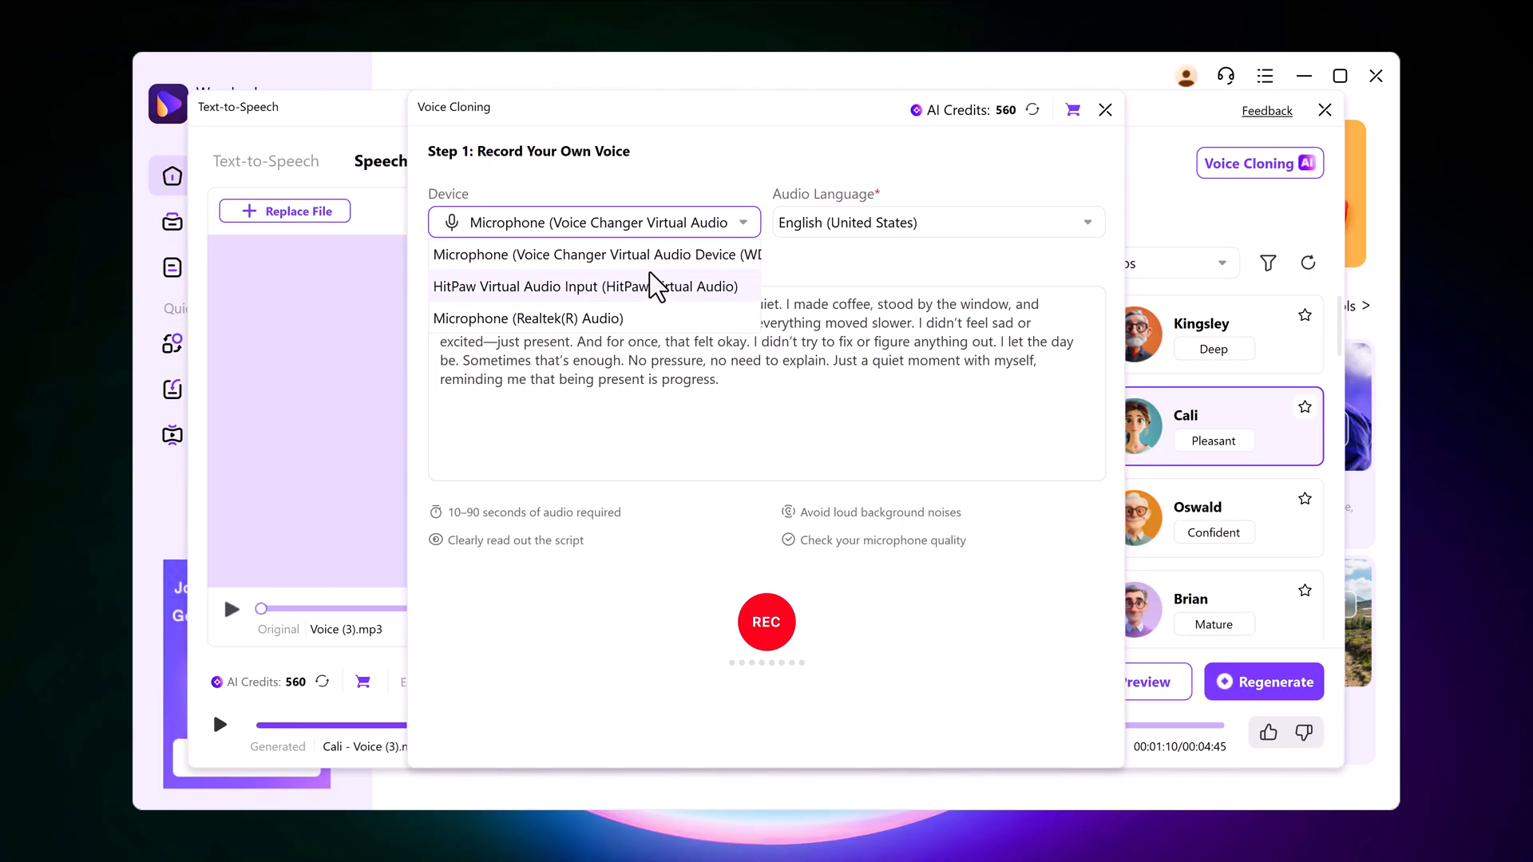
left_click(933, 222)
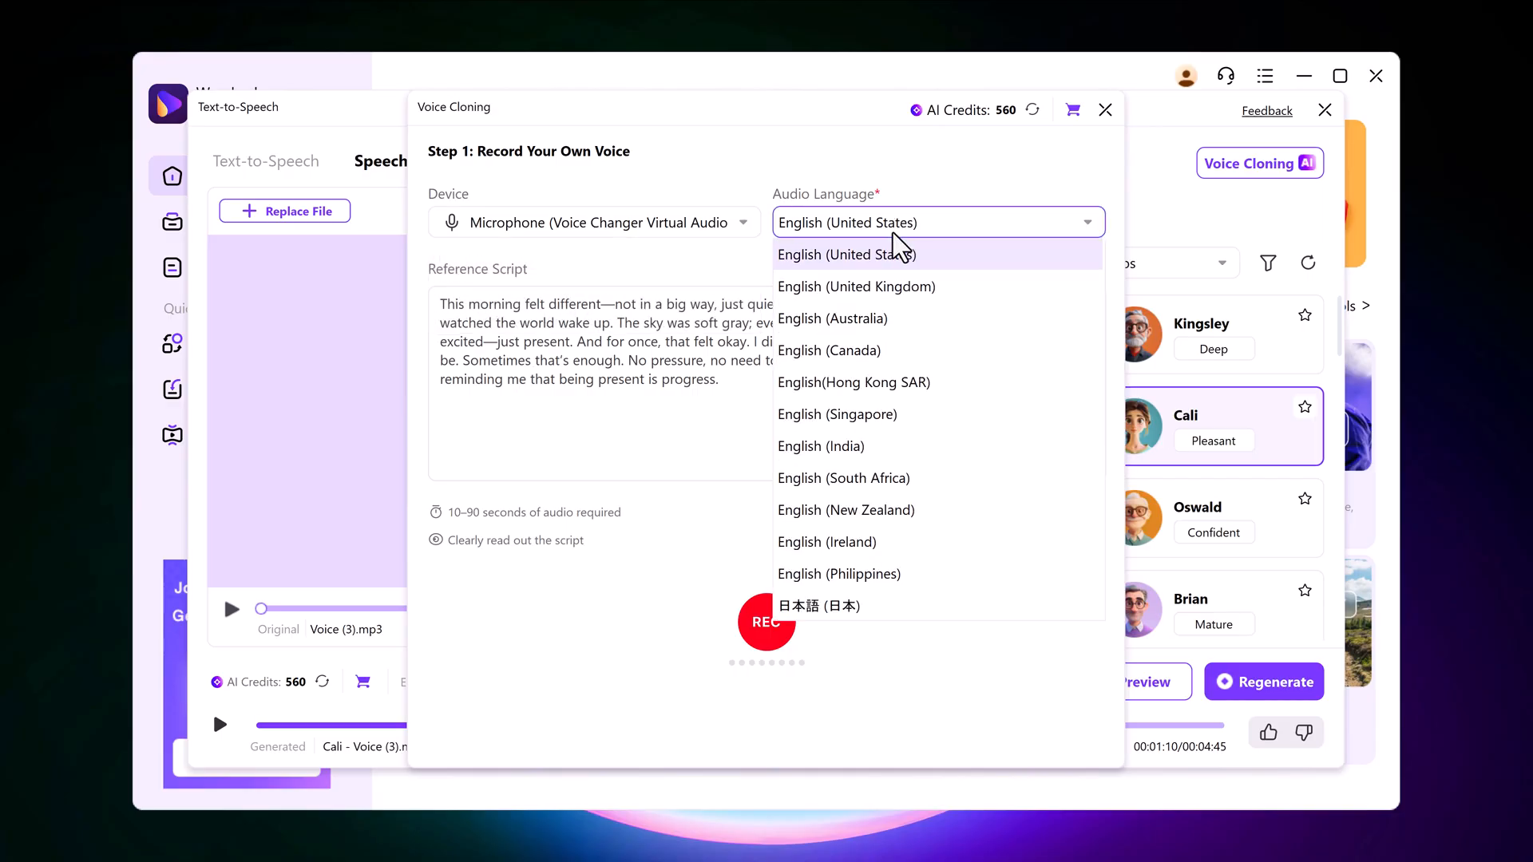
scroll("down", 3)
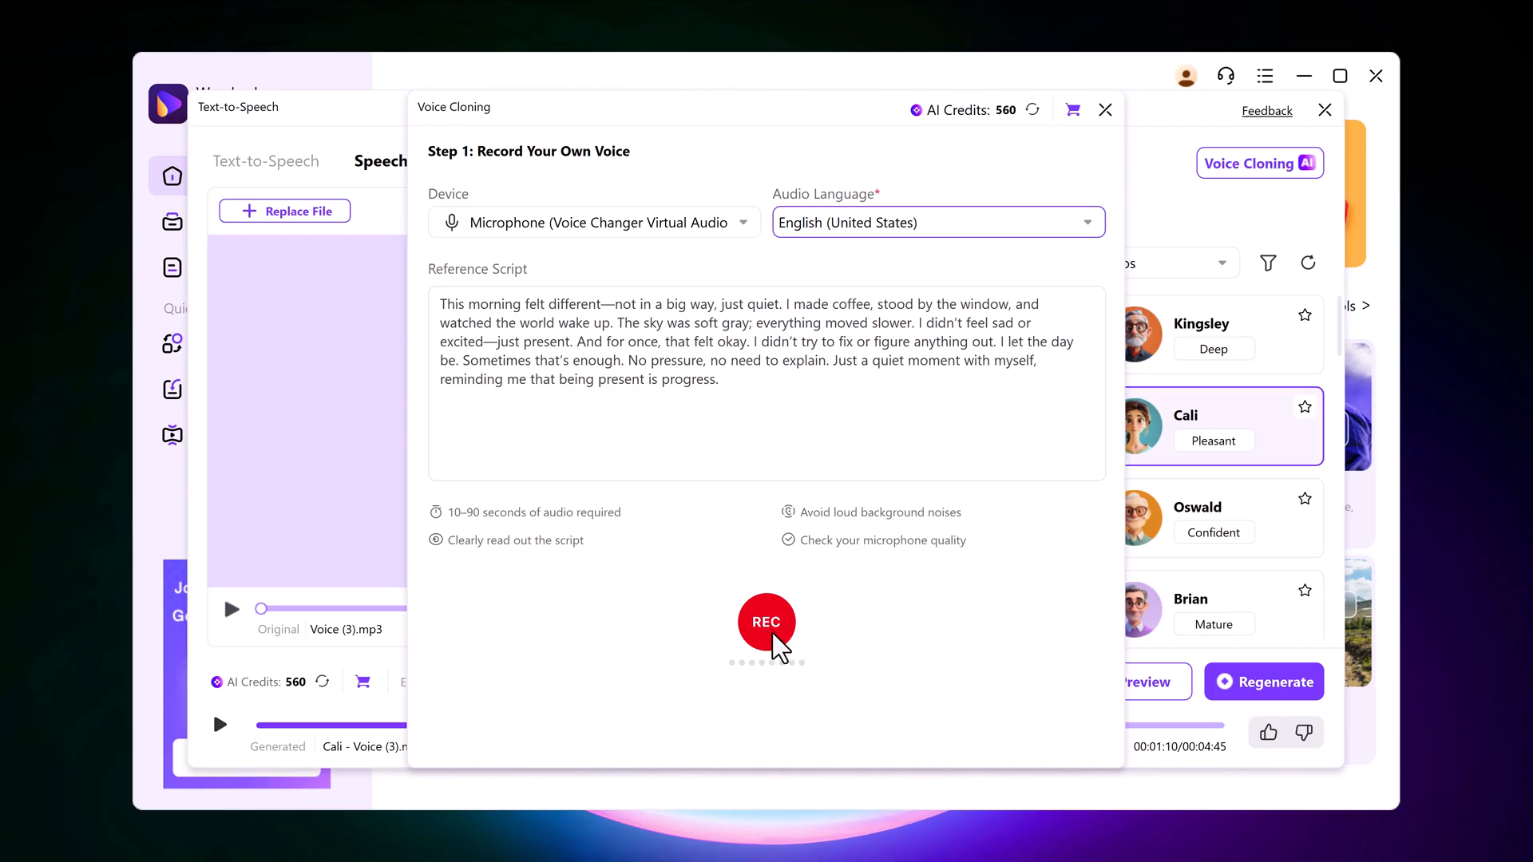
left_click(766, 623)
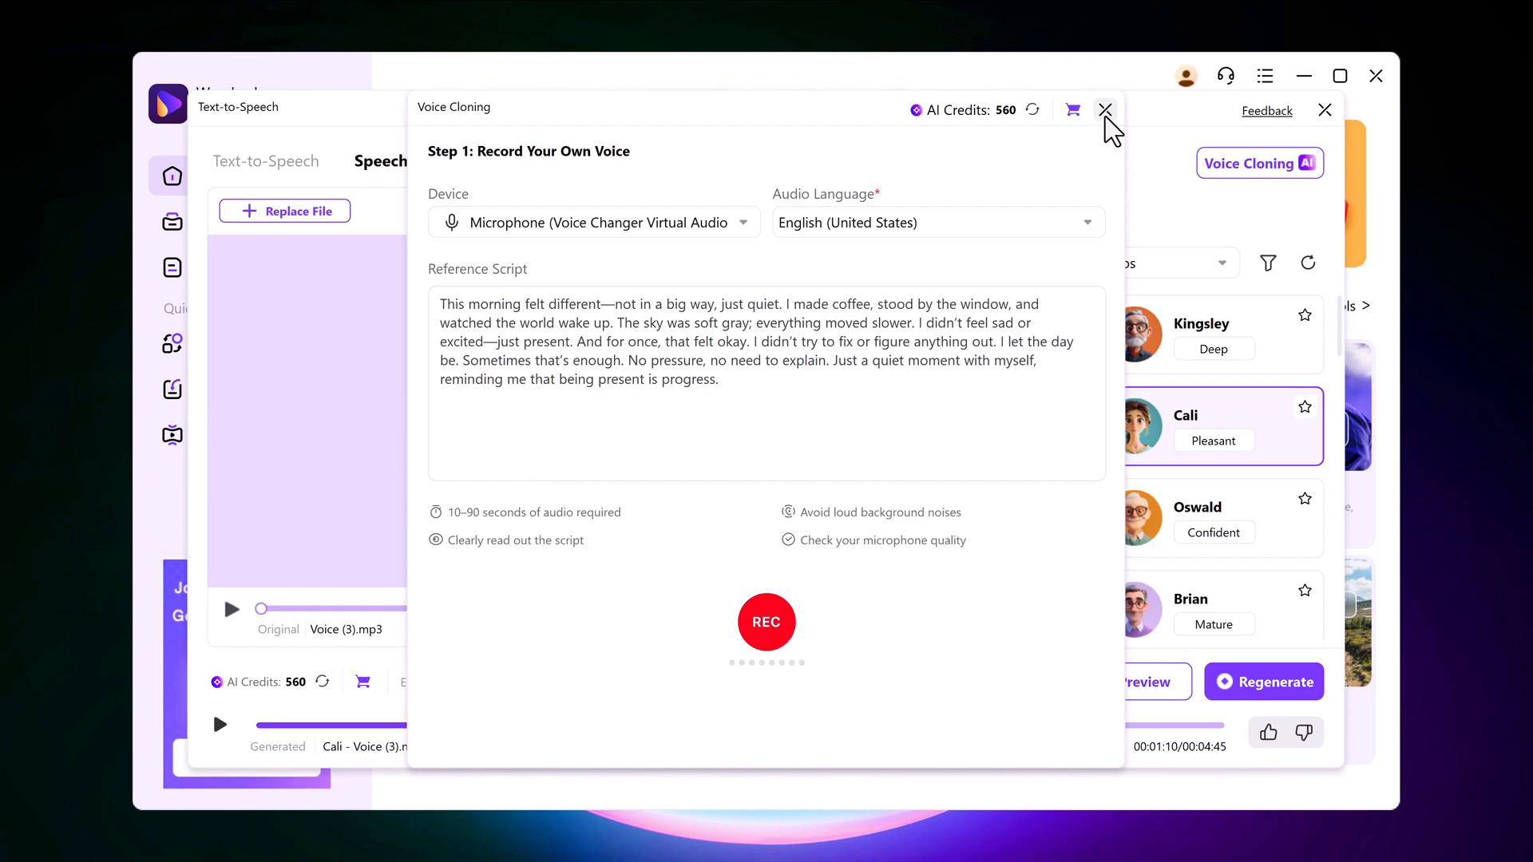
left_click(1106, 109)
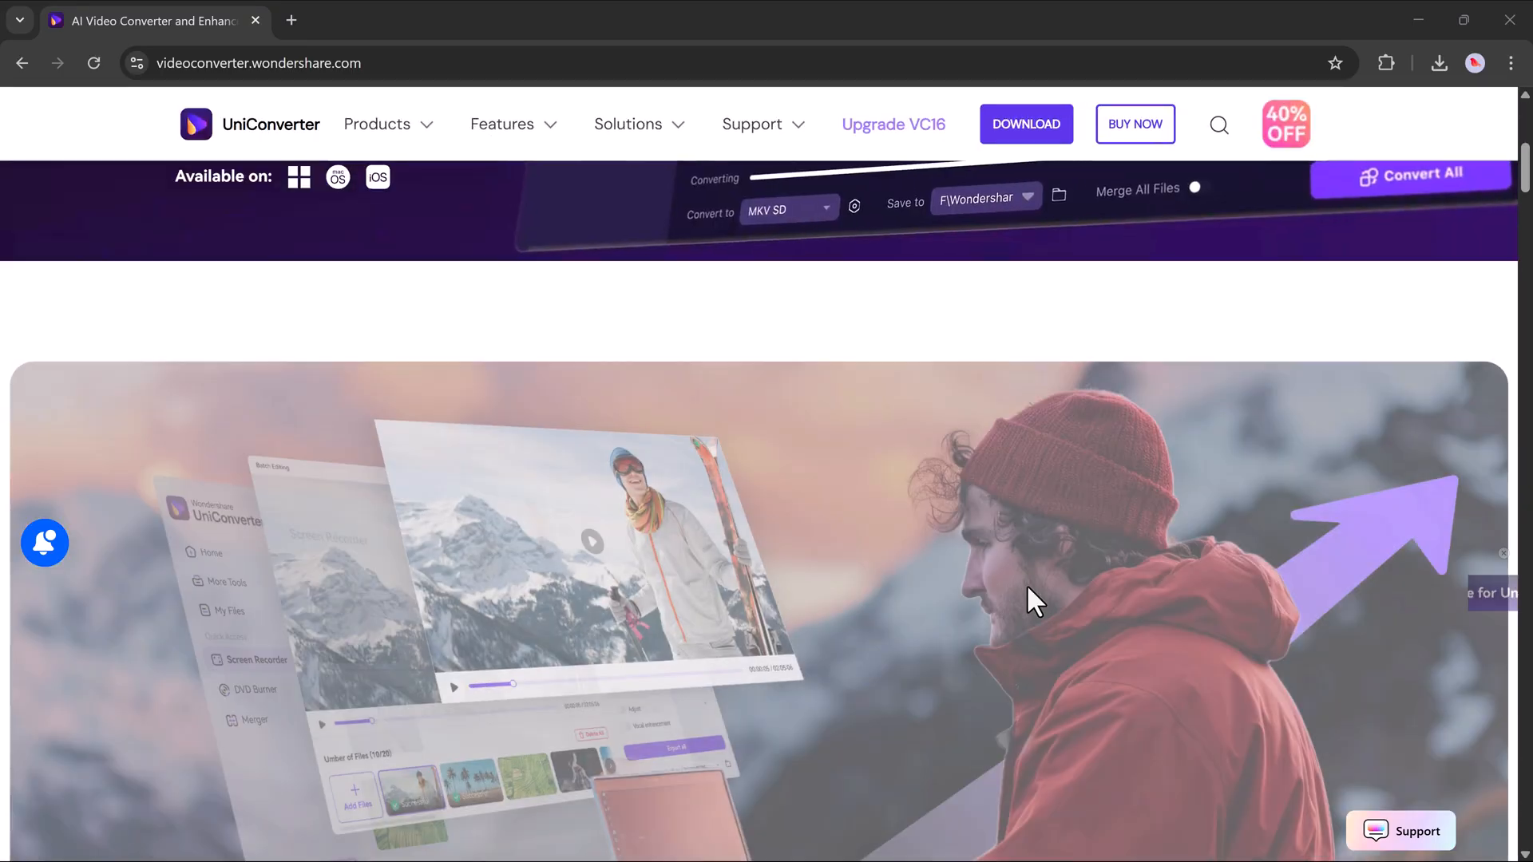
scroll("down", 3)
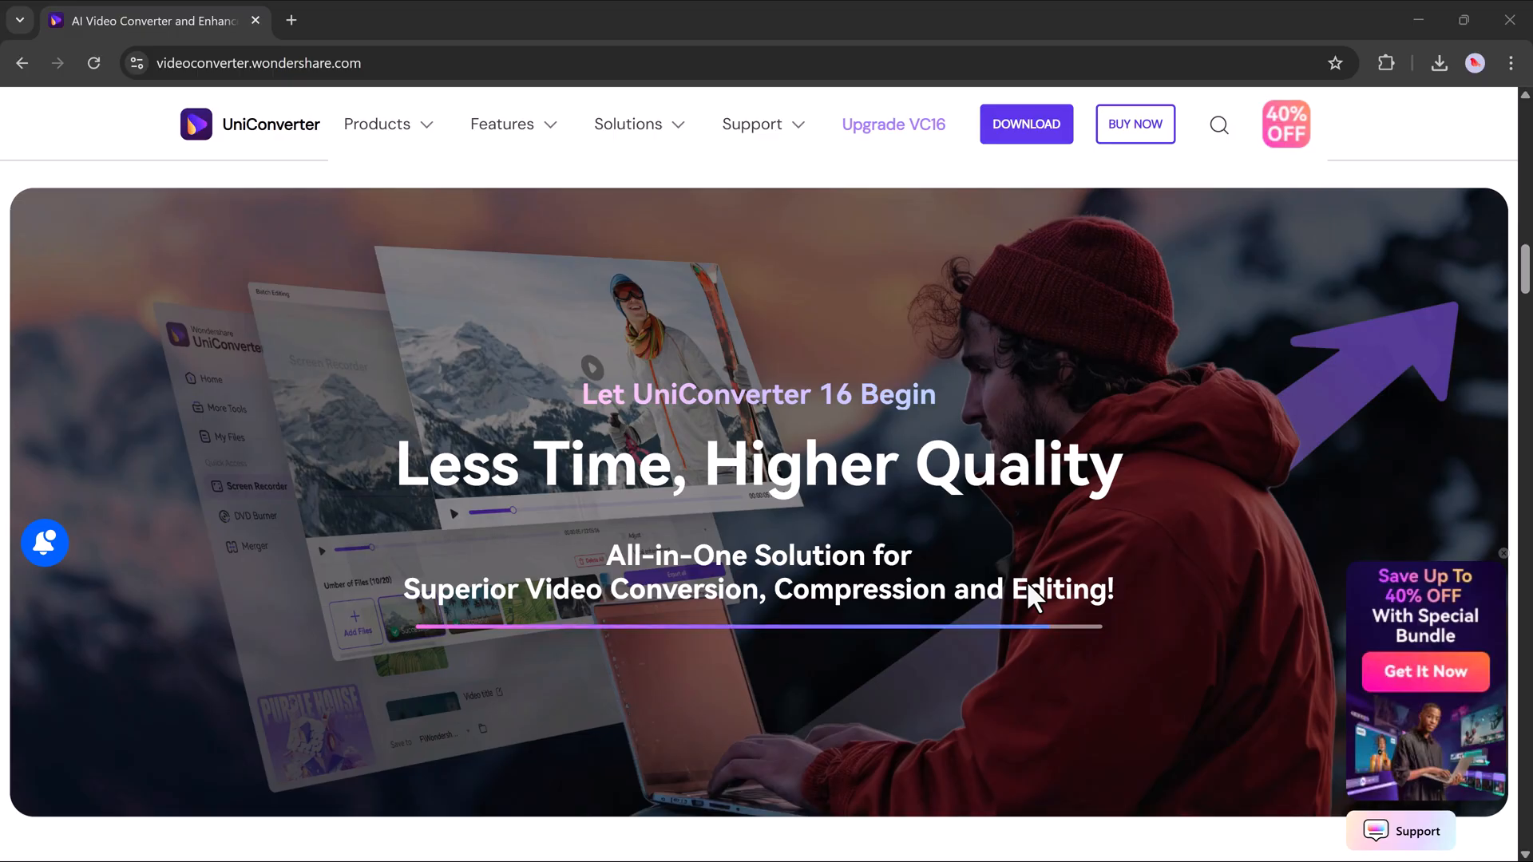
scroll("down", 3)
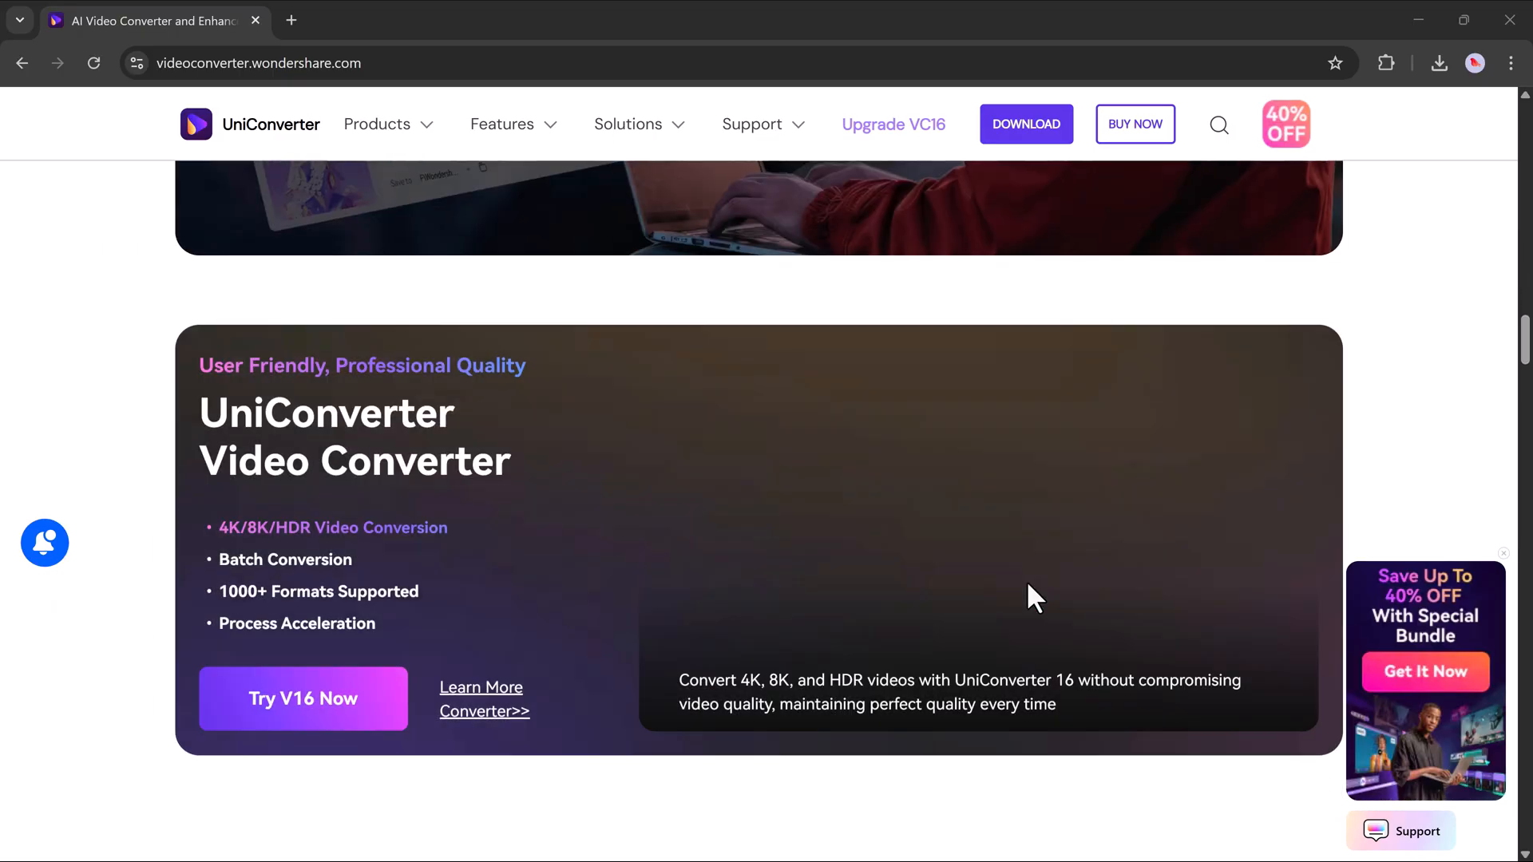
scroll("down", 3)
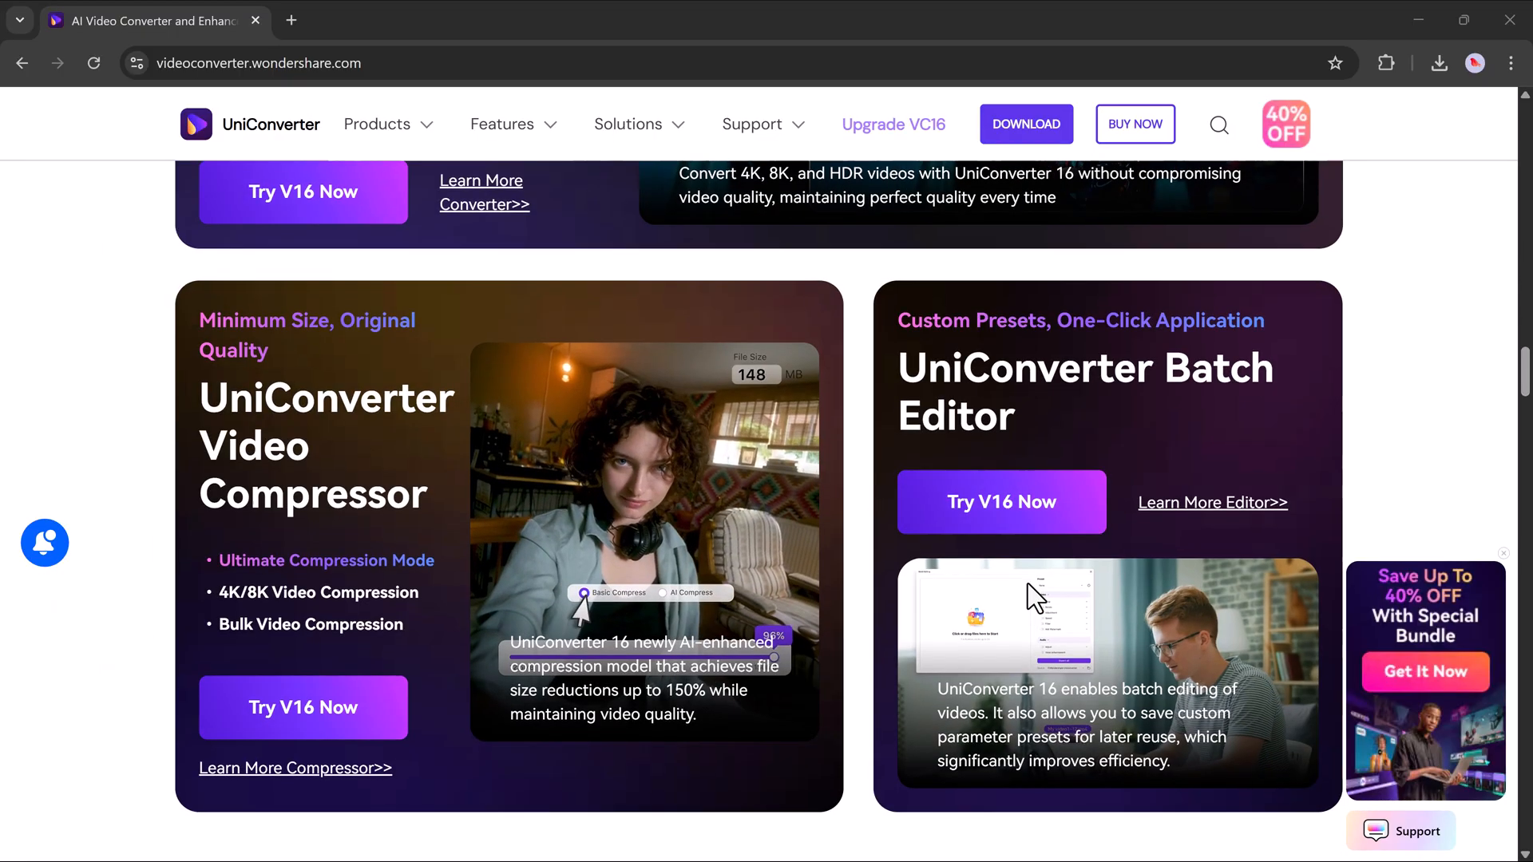
scroll("down", 3)
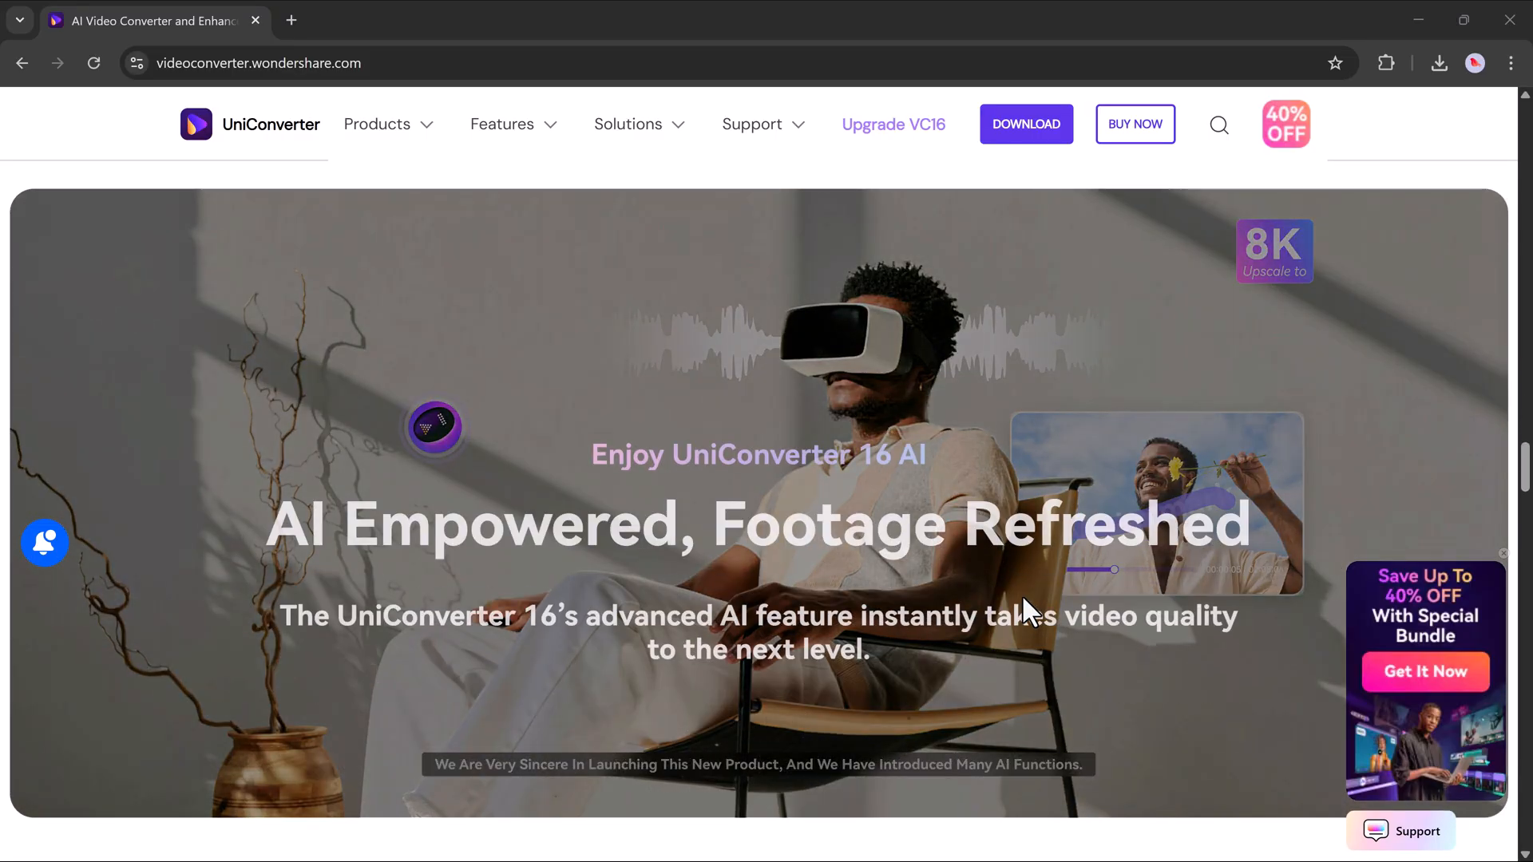
scroll("down", 3)
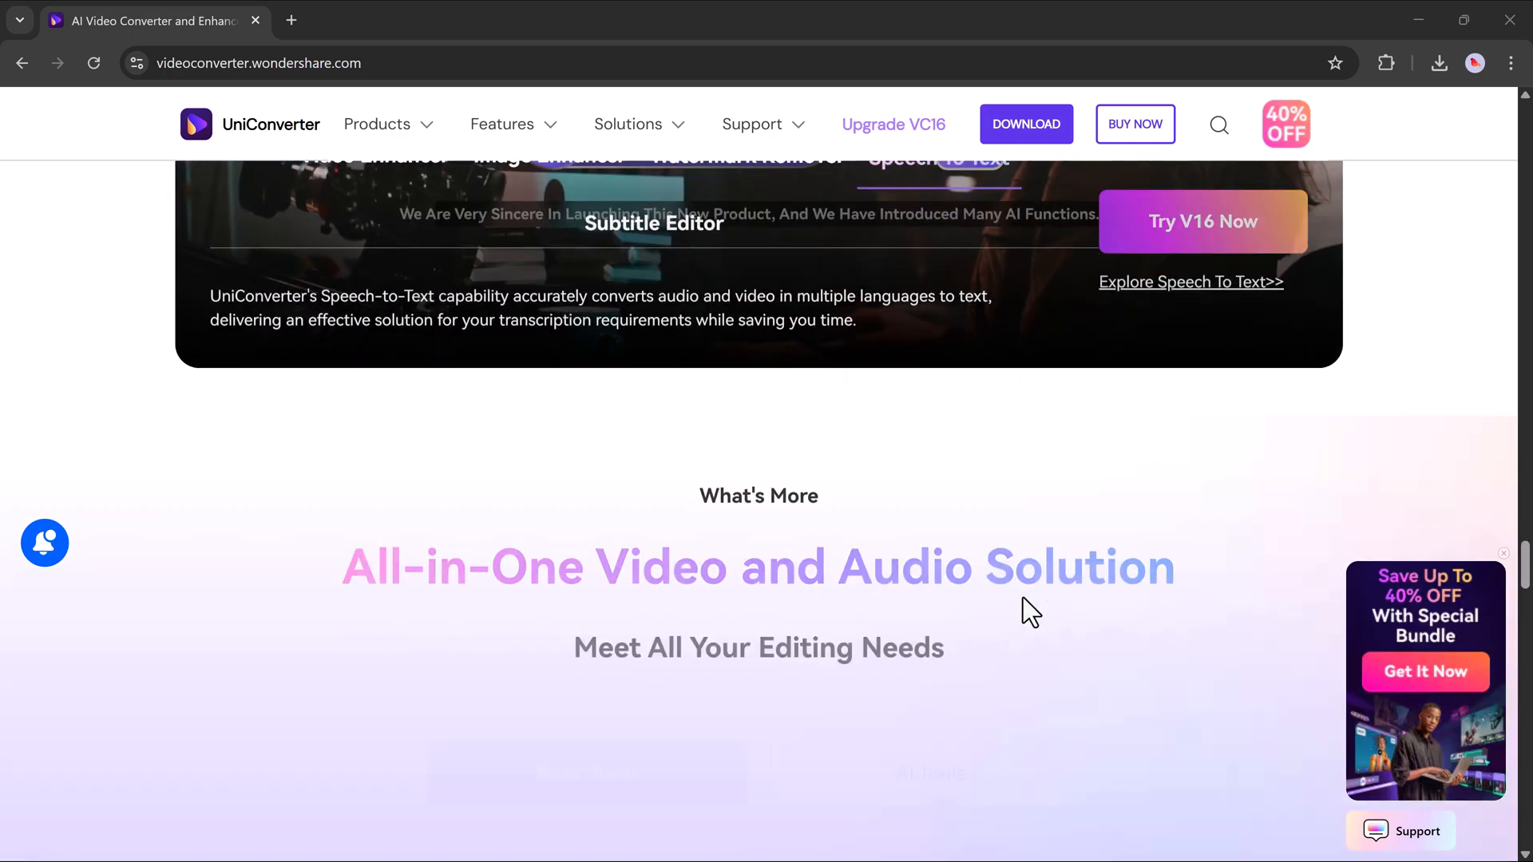
scroll("down", 3)
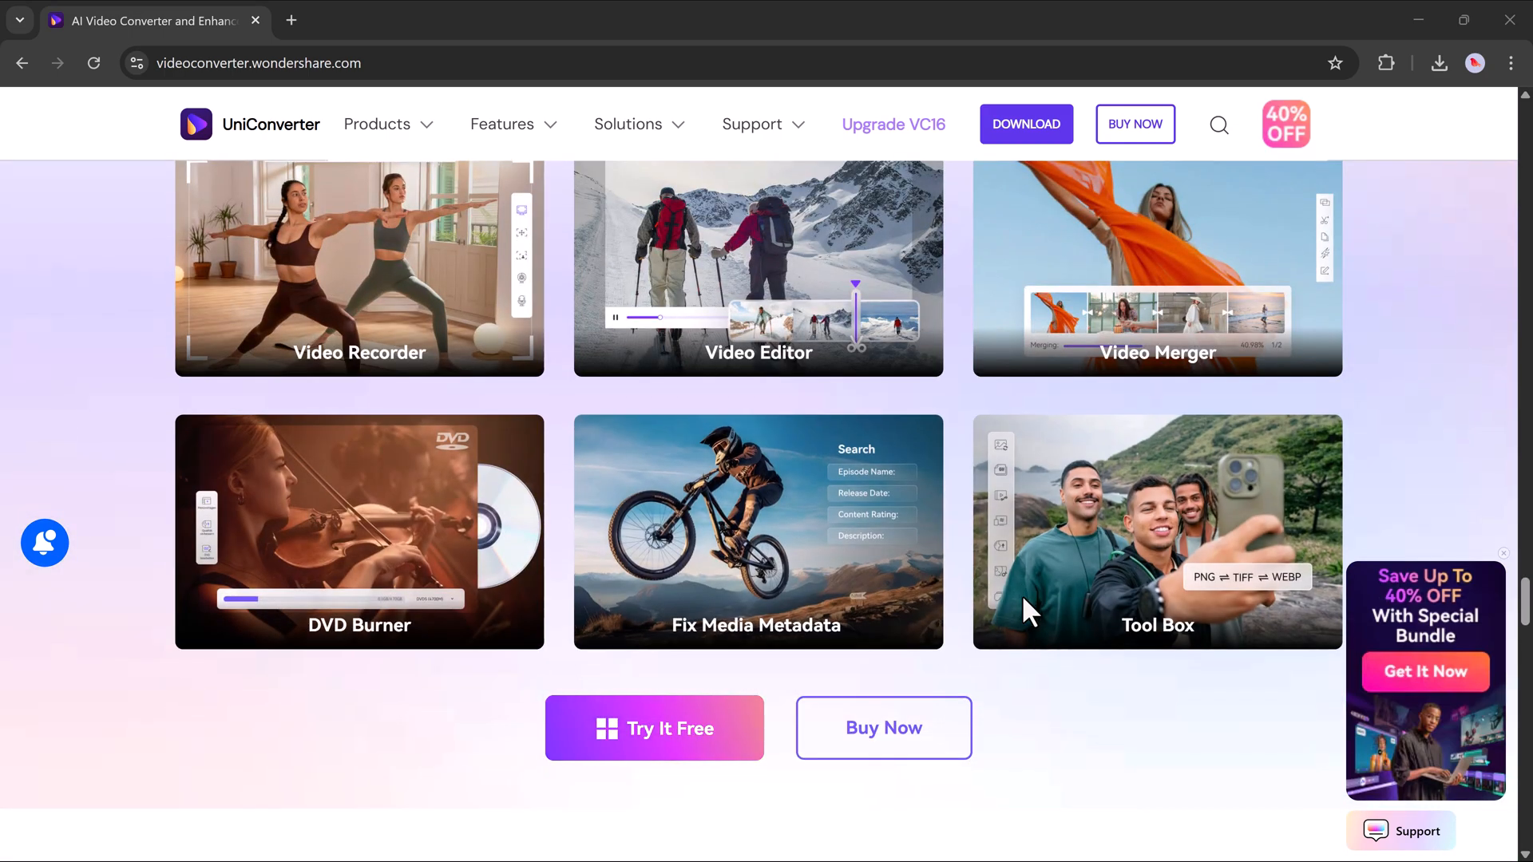
scroll("down", 3)
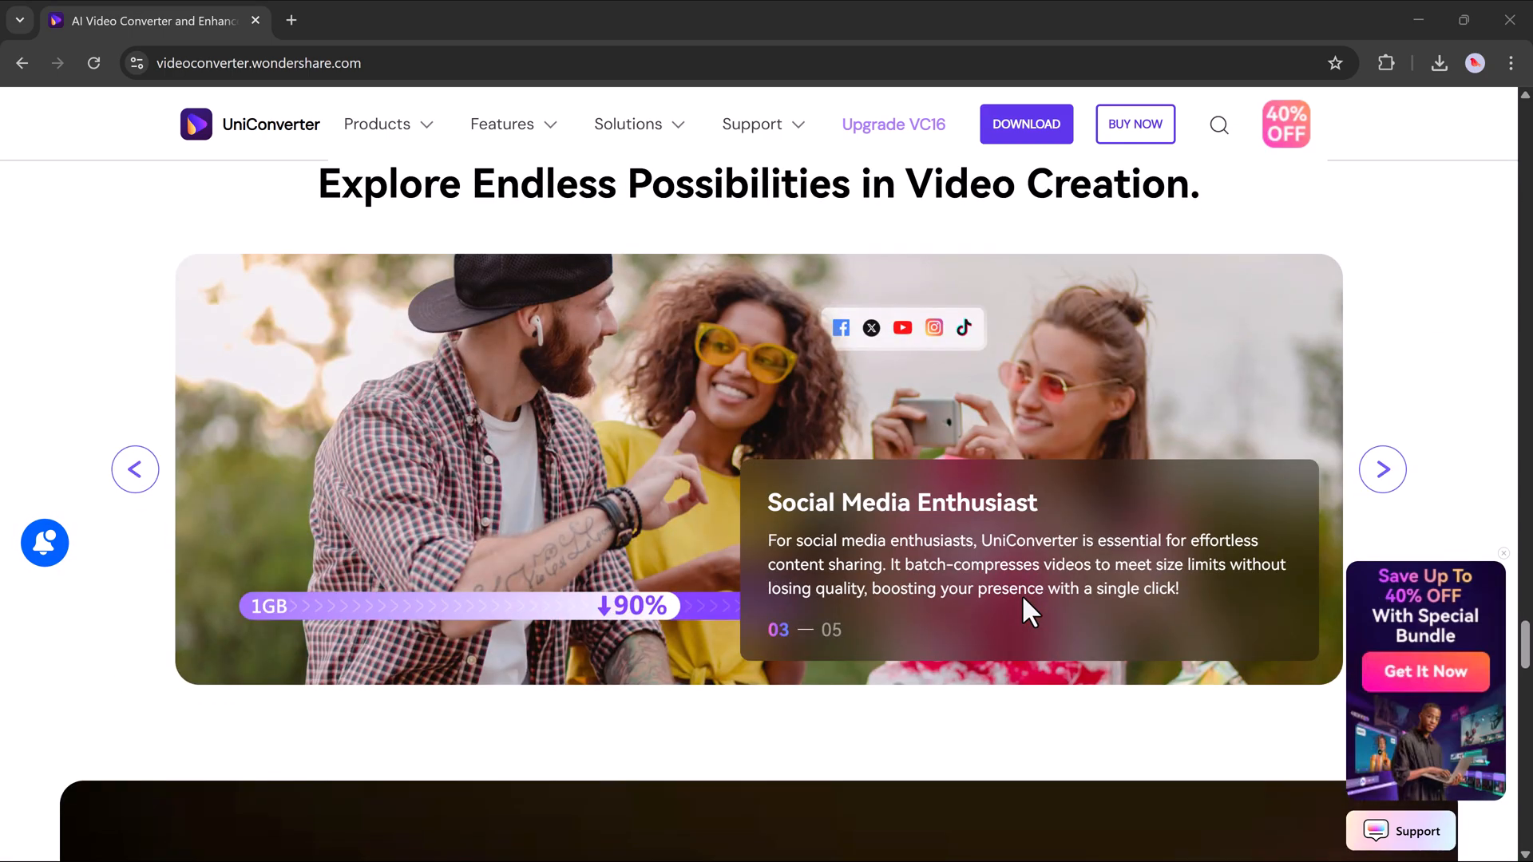